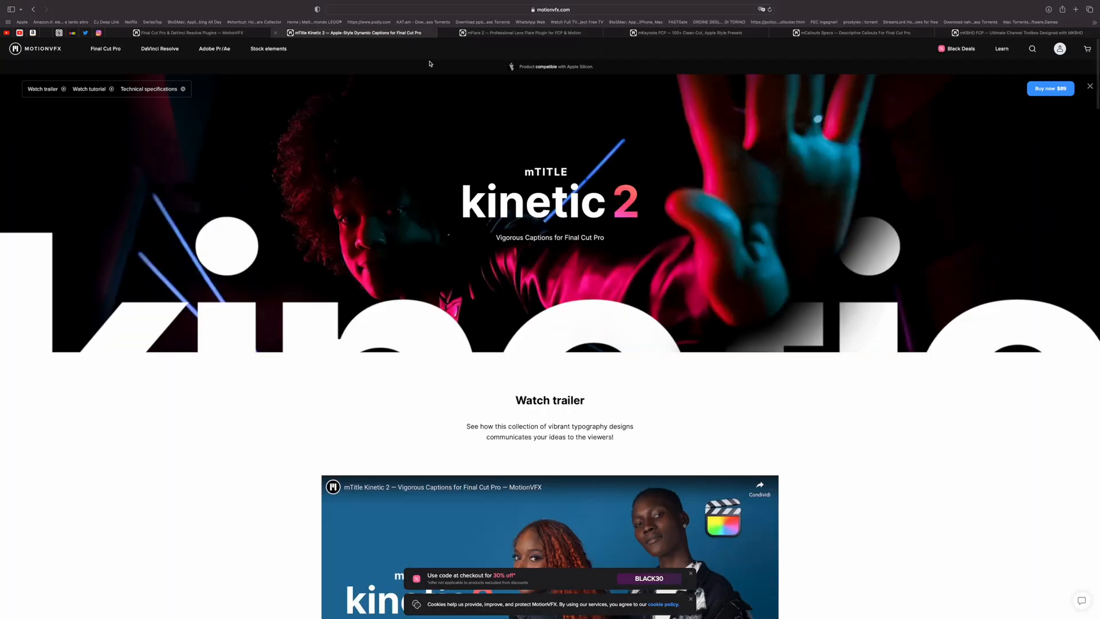
- Scroll the mTitle Kinetic 2 page past its trailer to the 'Apple style' typography section
{"action": "scroll", "scroll_direction": "down", "scroll_amount": 3}
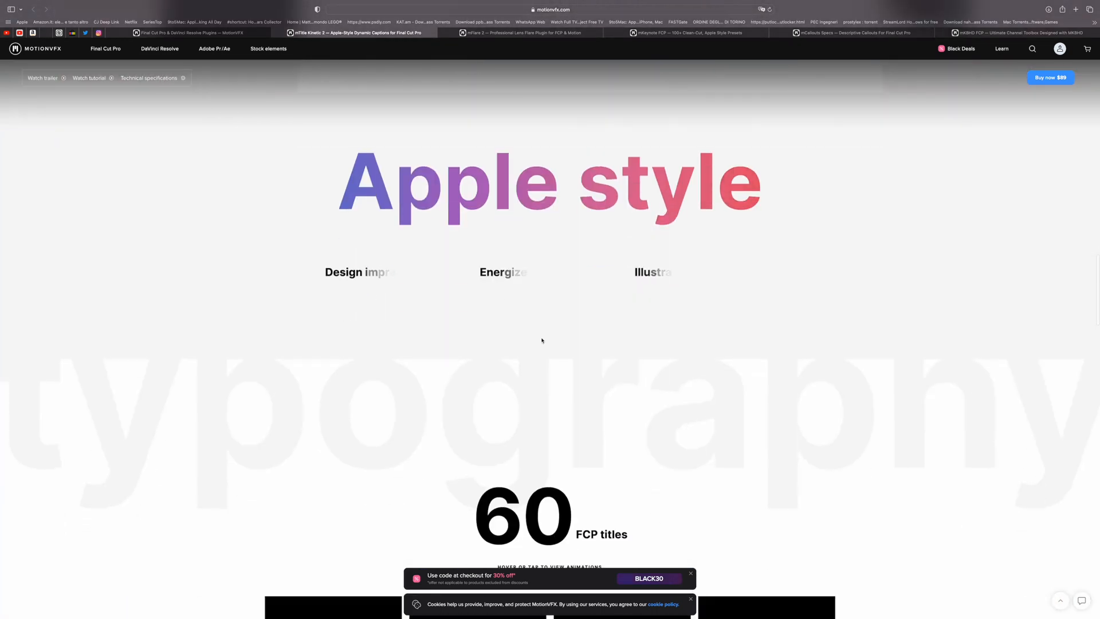
{"action": "scroll", "scroll_direction": "down", "scroll_amount": 3}
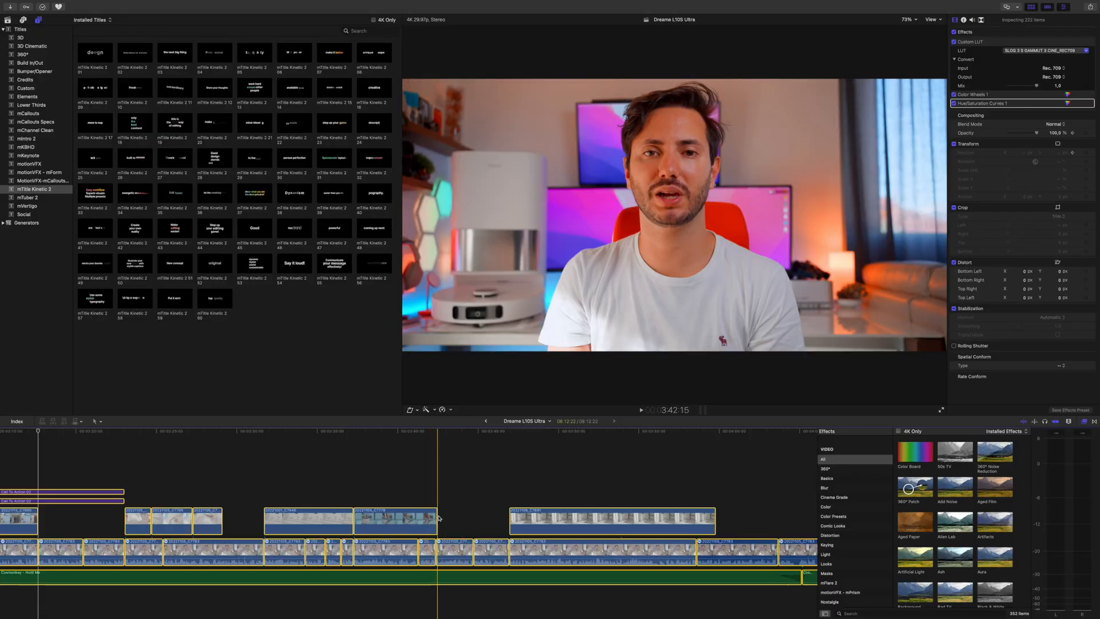
- Select the mTitle Kinetic 2 'Edit' title over the robot vacuum clip to show its text settings
{"action": "left_click", "coordinate": [640, 409]}
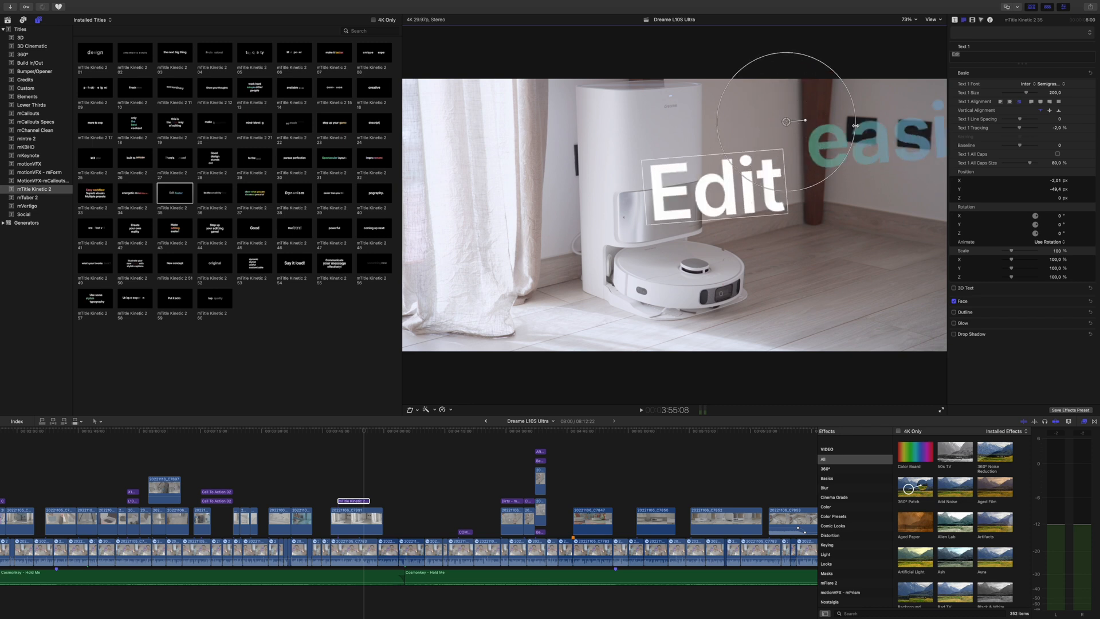
- Finish with the 'Edit' title in the timeline before heading to the mFlare 2 page
{"action": "left_click", "coordinate": [640, 409]}
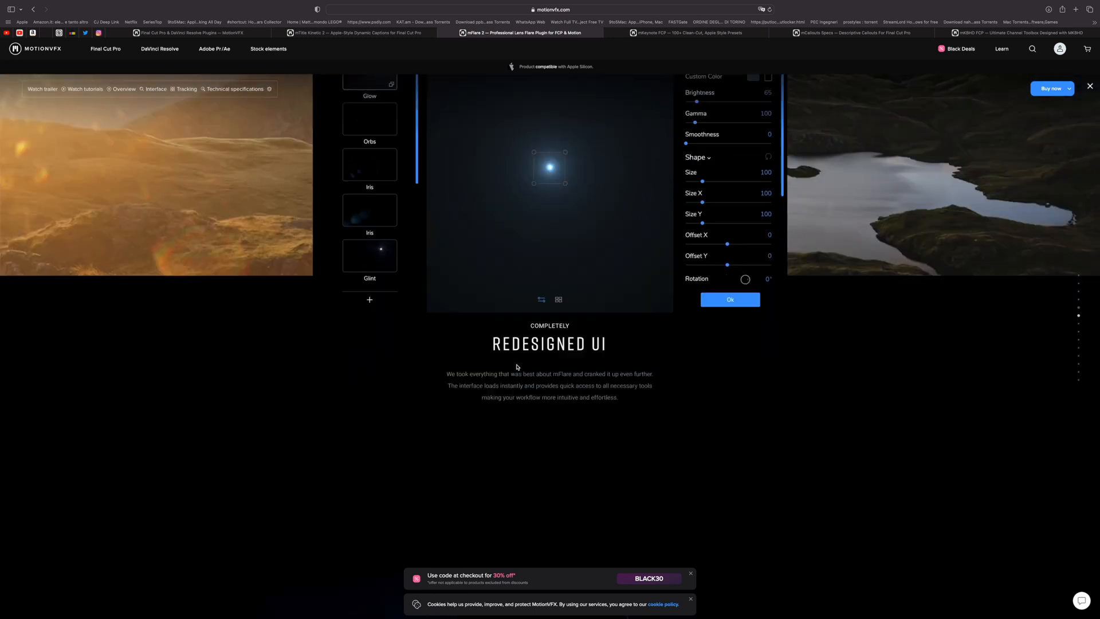
- Scroll the mFlare 2 page through Innovative Colorization System, 110 + 20 presets and Automatic Tracker
{"action": "scroll", "scroll_direction": "down", "scroll_amount": 3}
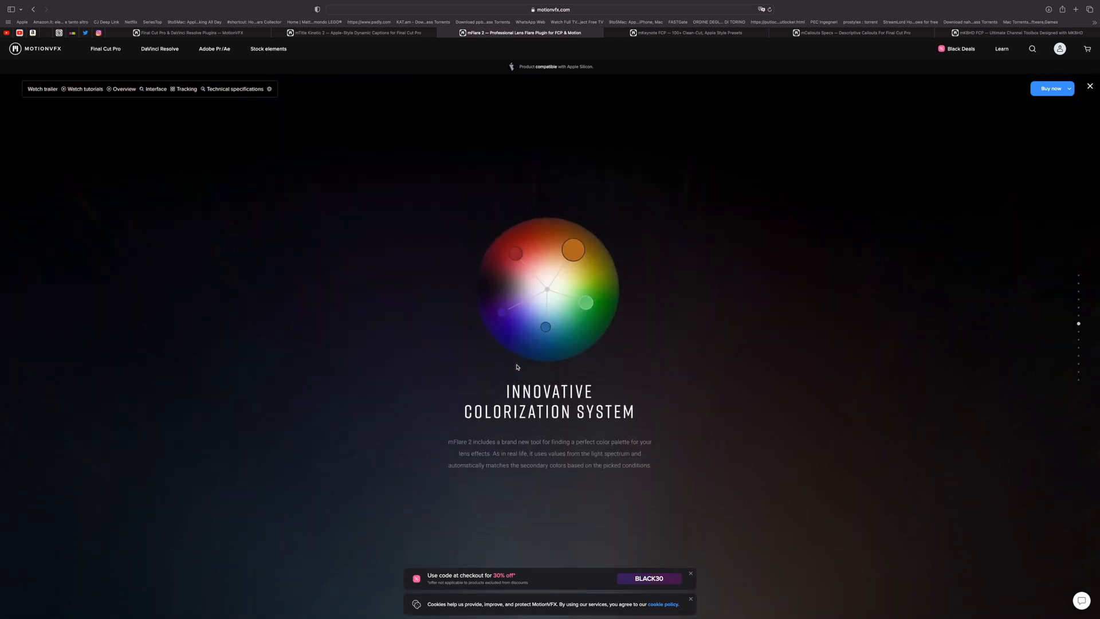
{"action": "scroll", "scroll_direction": "down", "scroll_amount": 3}
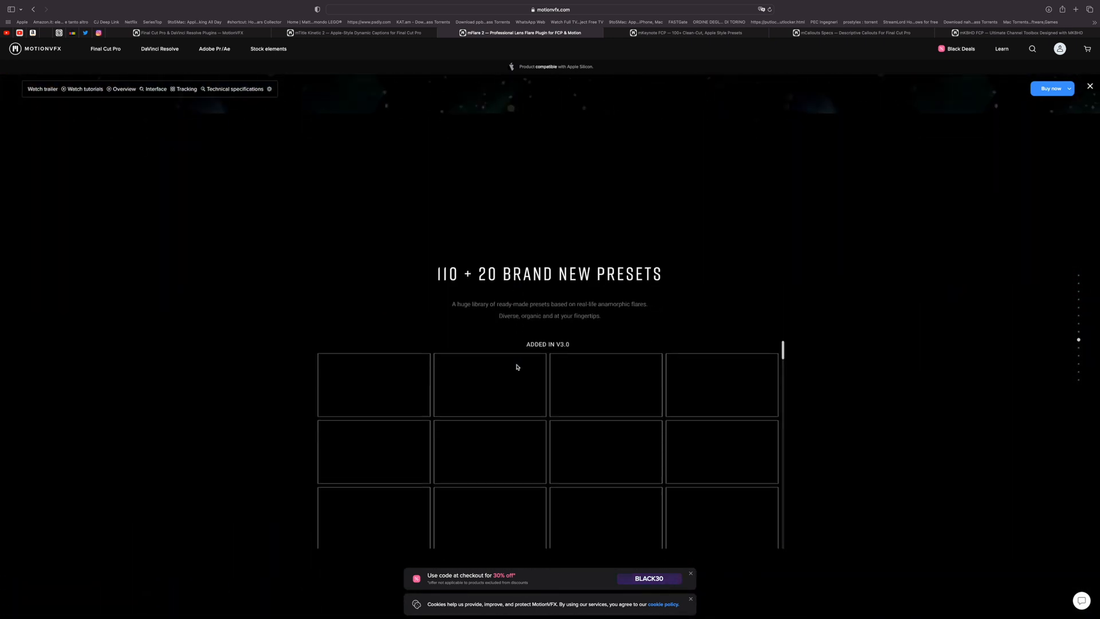
{"action": "scroll", "scroll_direction": "down", "scroll_amount": 3}
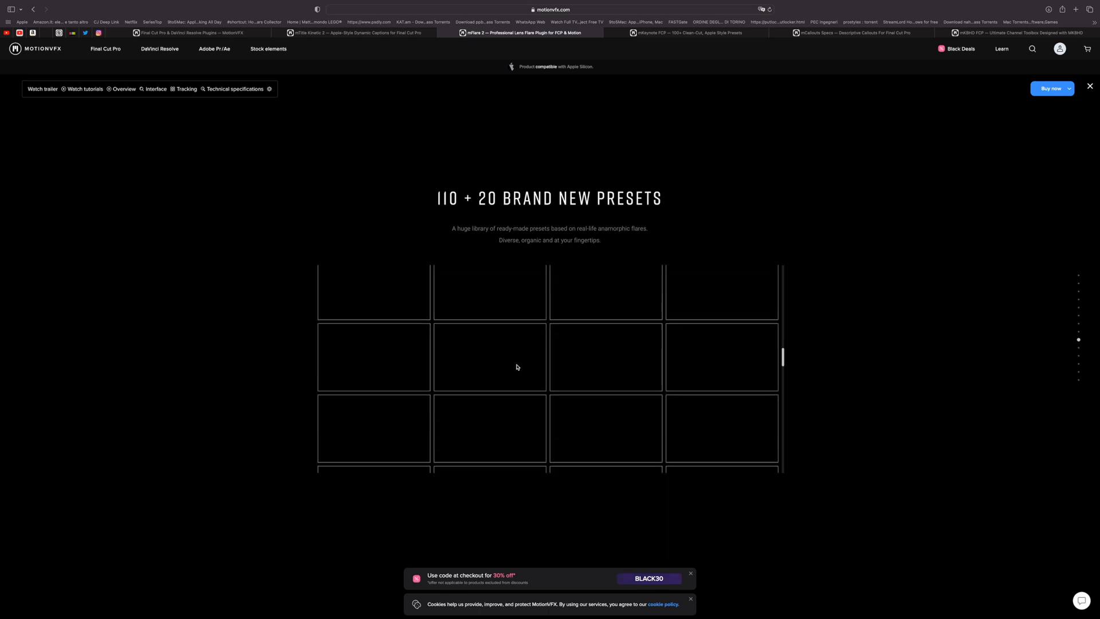
{"action": "scroll", "scroll_direction": "down", "scroll_amount": 3}
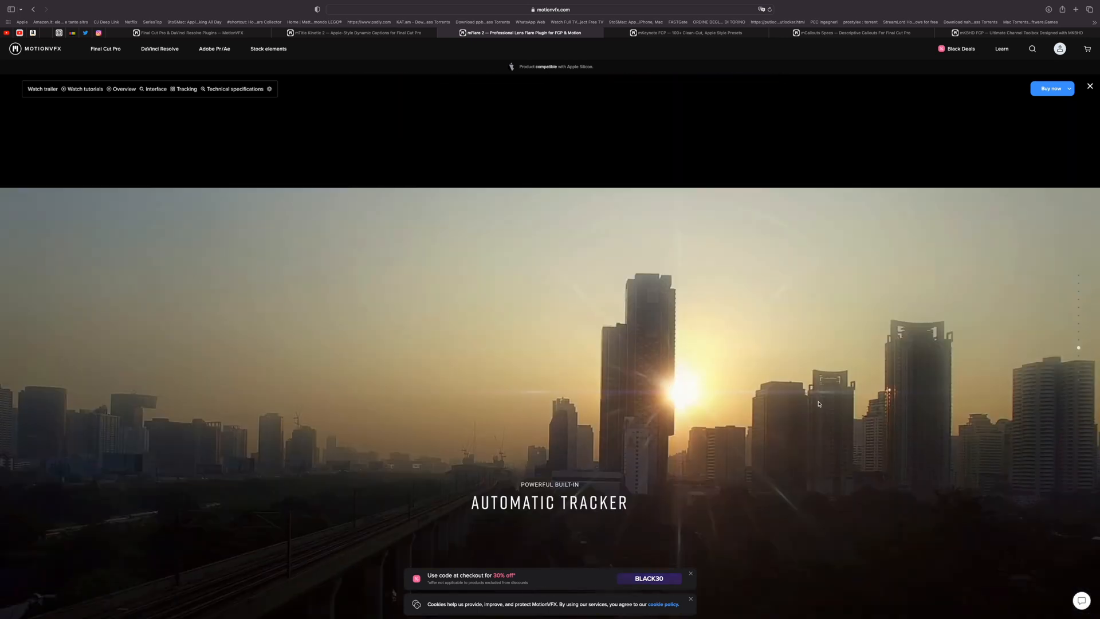
{"action": "scroll", "scroll_direction": "down", "scroll_amount": 3}
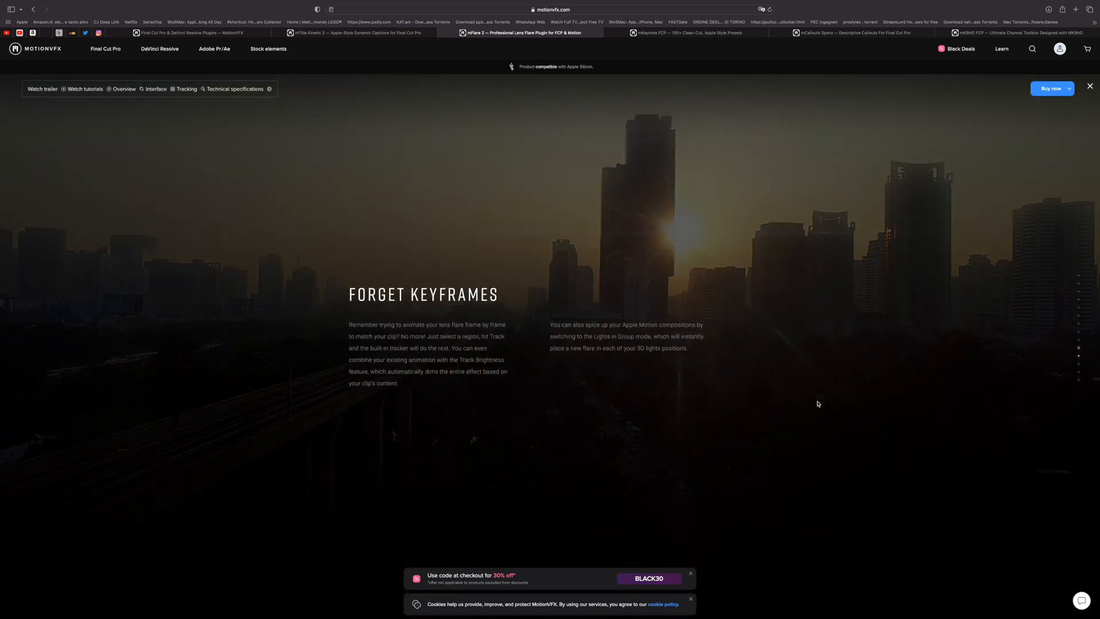
{"action": "scroll", "scroll_direction": "down", "scroll_amount": 3}
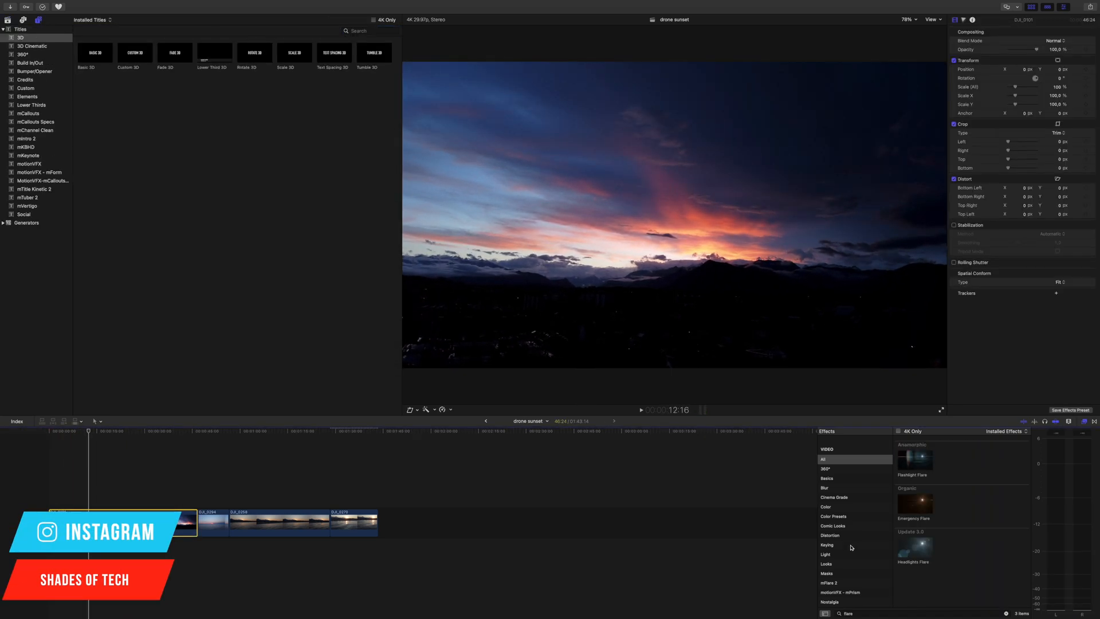
- Filter the Effects browser to mFlare 2 and scroll its presets toward Natural Sunlight
{"action": "left_click", "coordinate": [830, 582]}
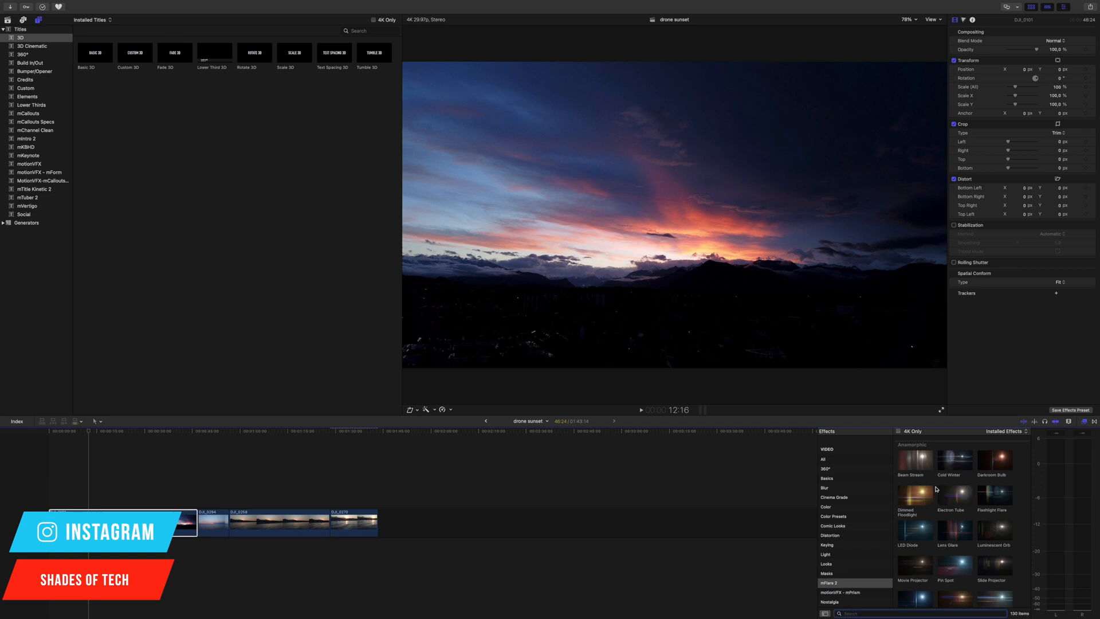
{"action": "scroll", "scroll_direction": "down", "scroll_amount": 3}
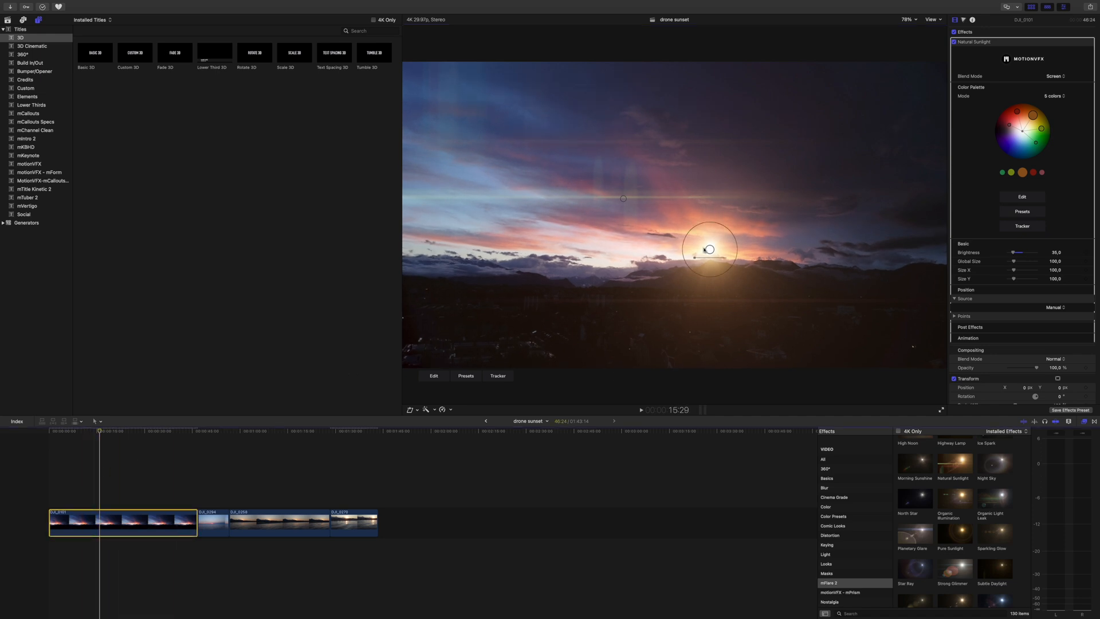
- From an earlier frame, switch the Natural Sunlight flare to Tracker and track the sun
{"action": "left_click", "coordinate": [85, 431]}
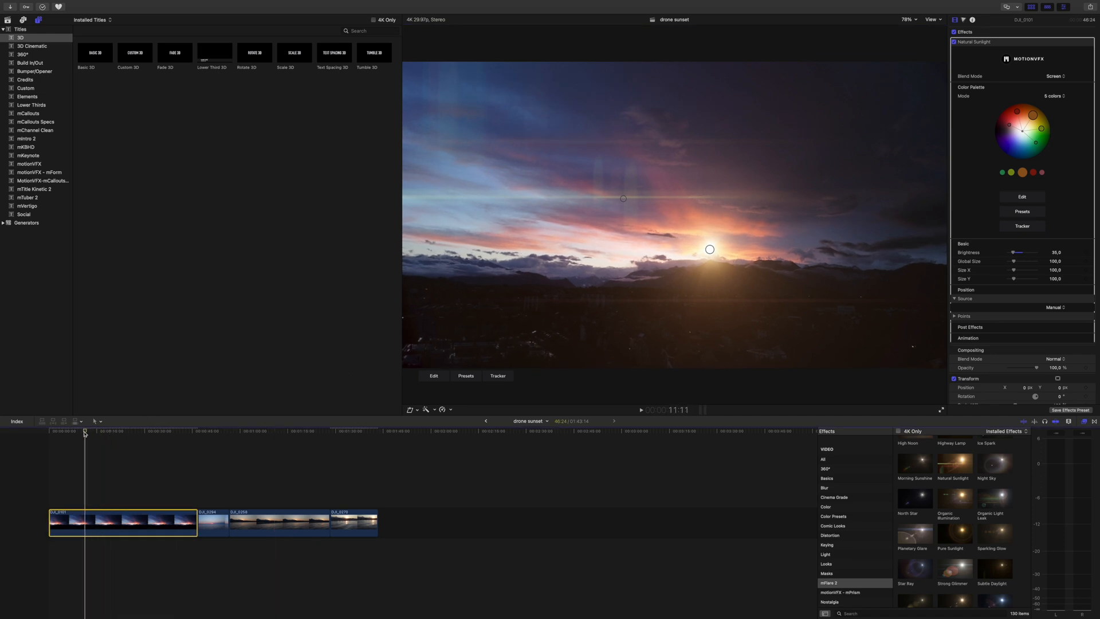
{"action": "left_click", "coordinate": [497, 375]}
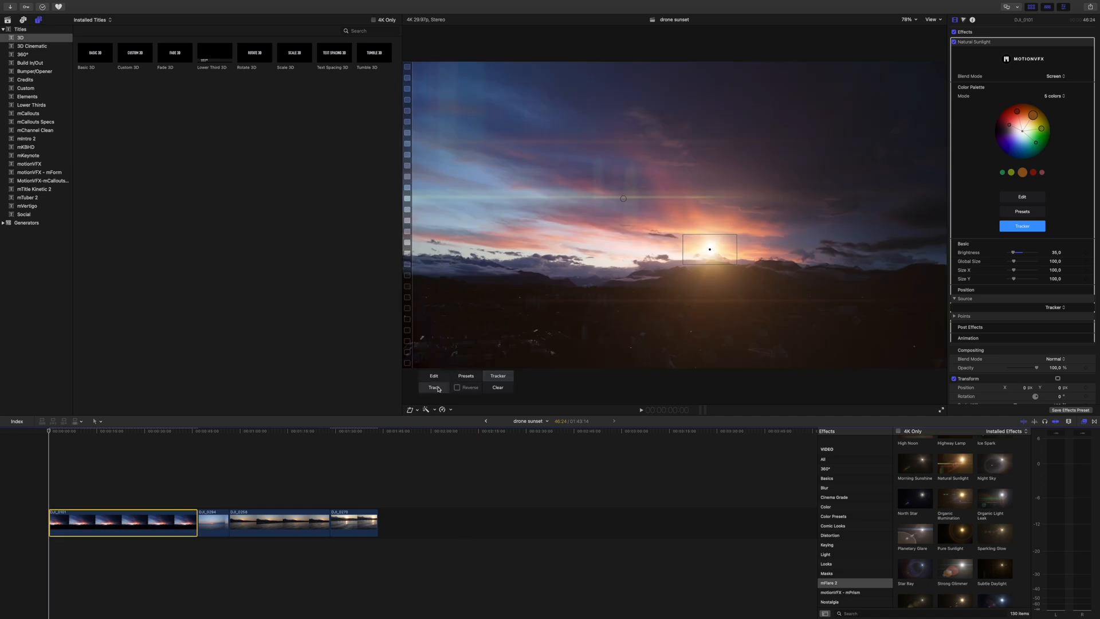
{"action": "left_click", "coordinate": [433, 387]}
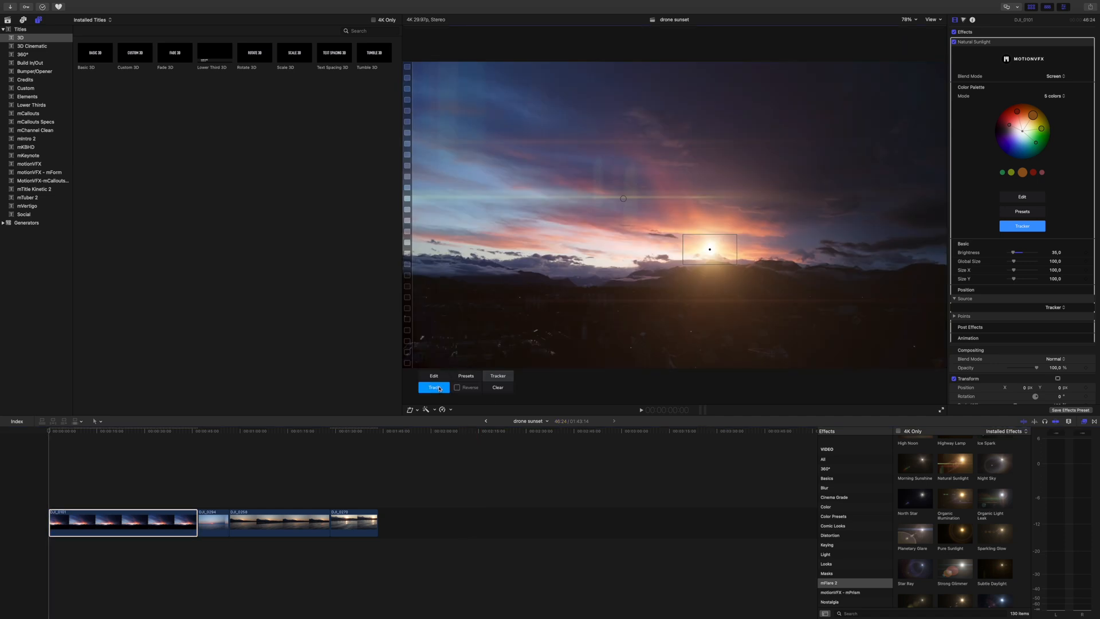
{"action": "left_click", "coordinate": [433, 387]}
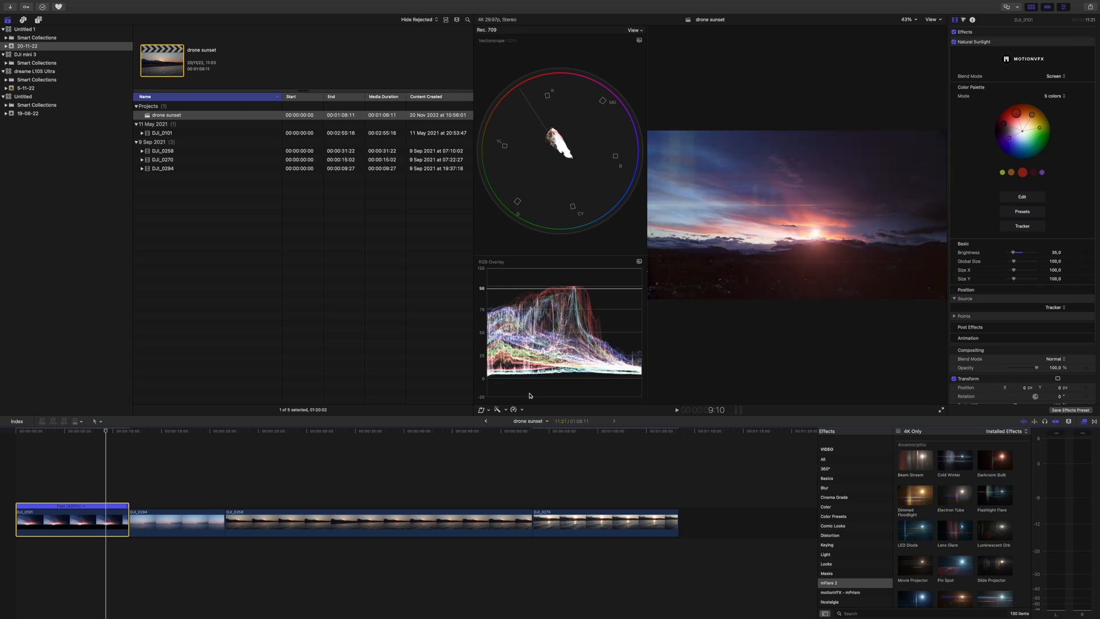
- Wrap up the tracked flare demo before switching to the mKeynote product page
{"action": "left_click", "coordinate": [86, 522]}
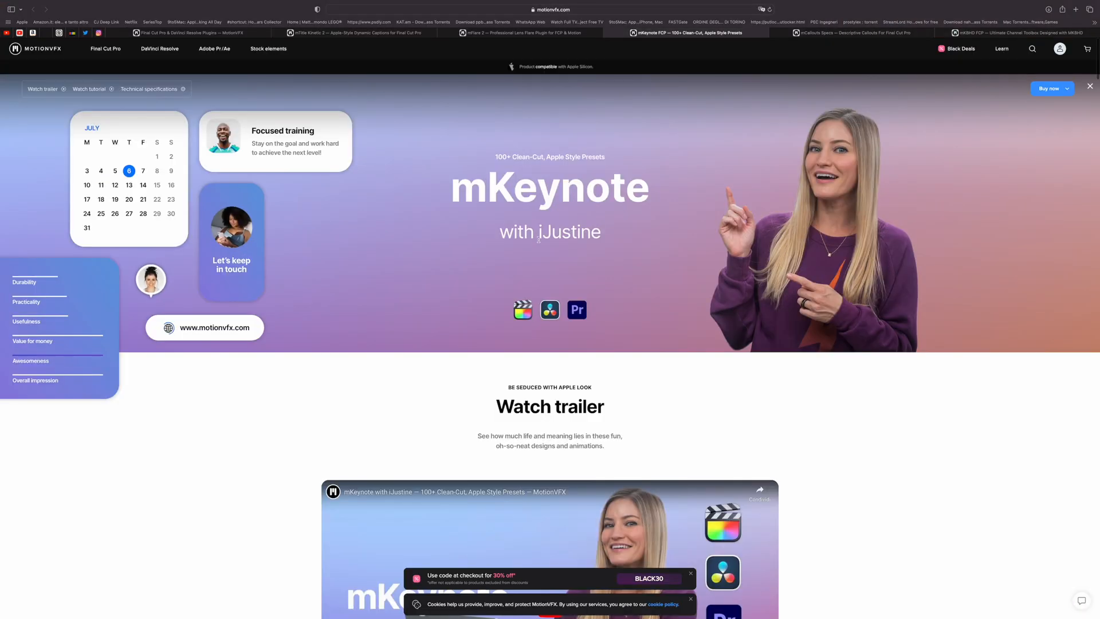
- Scroll the mKeynote page through its presets showcase, trailer and tutorial videos
{"action": "scroll", "scroll_direction": "down", "scroll_amount": 3}
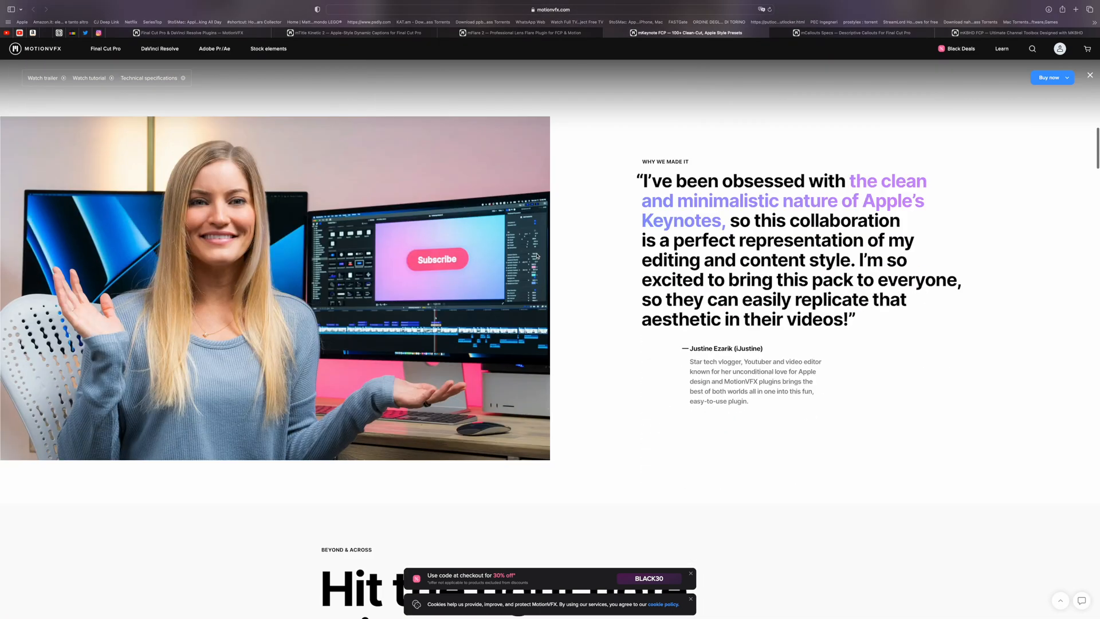
{"action": "scroll", "scroll_direction": "down", "scroll_amount": 3}
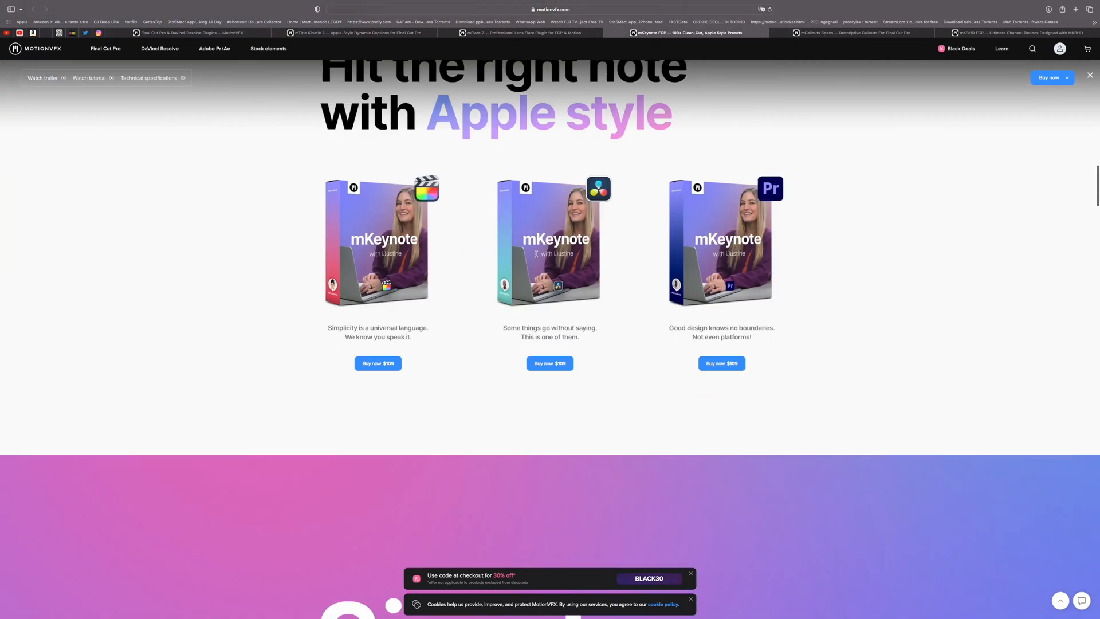
{"action": "scroll", "scroll_direction": "down", "scroll_amount": 3}
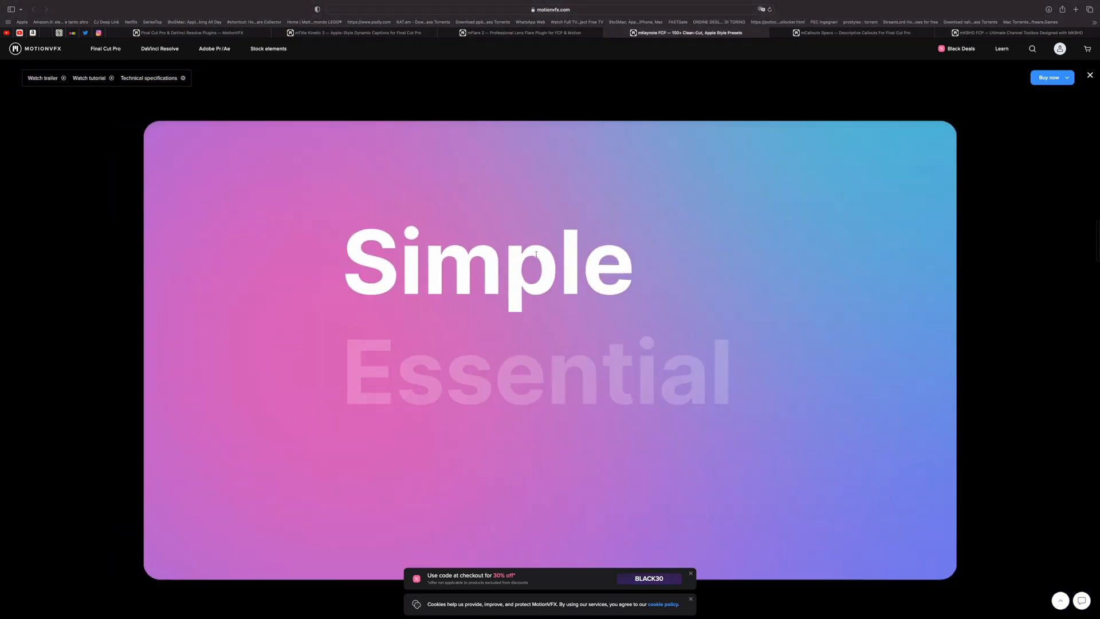
{"action": "scroll", "scroll_direction": "down", "scroll_amount": 3}
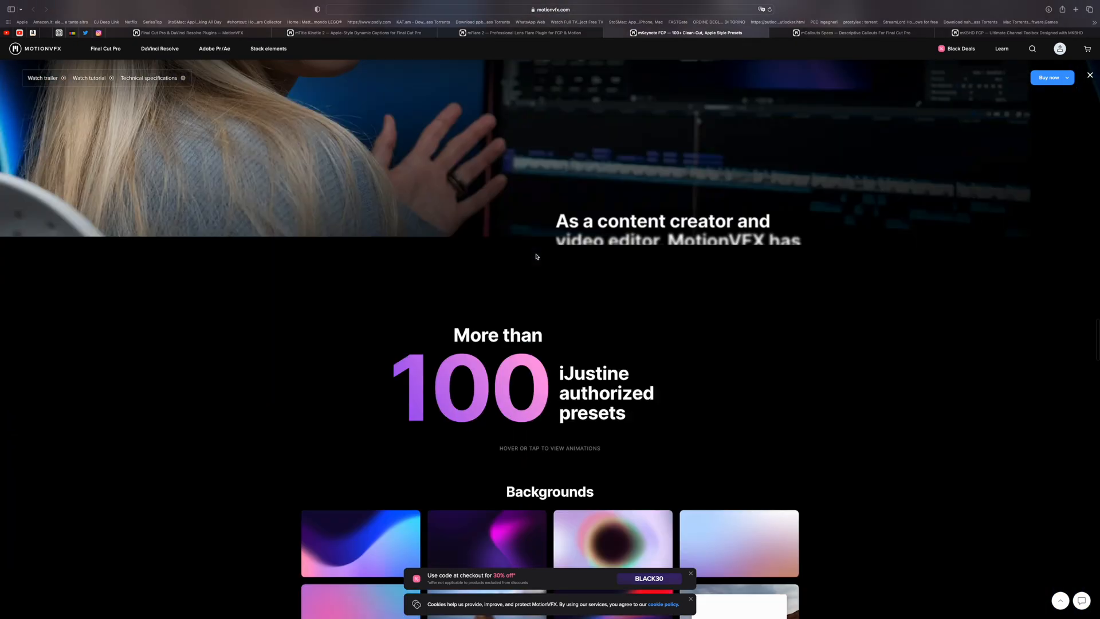
{"action": "scroll", "scroll_direction": "down", "scroll_amount": 3}
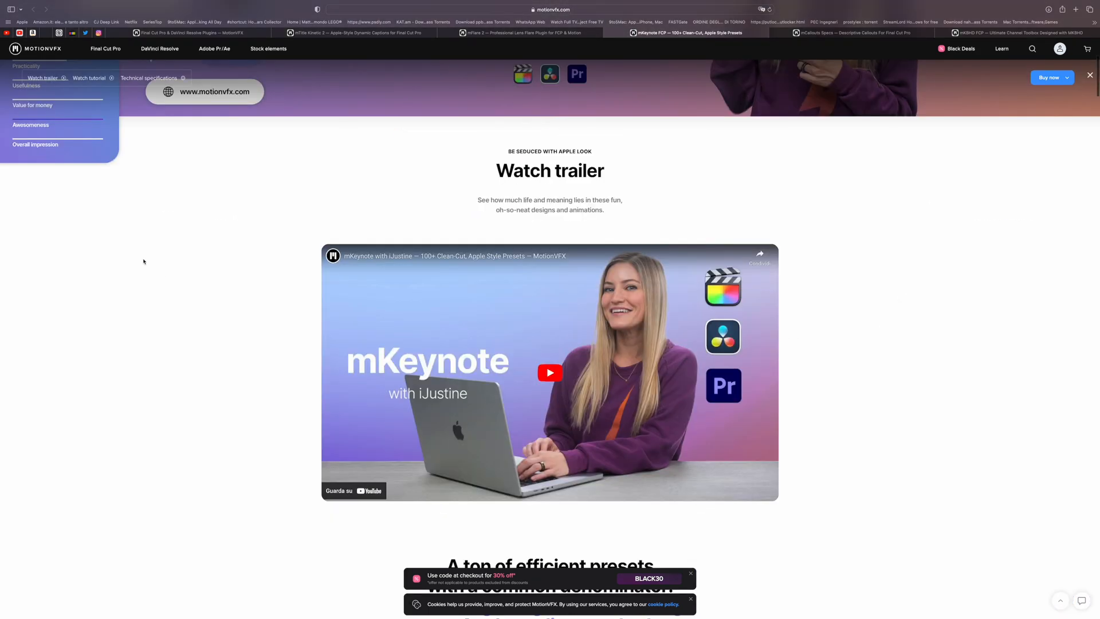
{"action": "scroll", "scroll_direction": "down", "scroll_amount": 3}
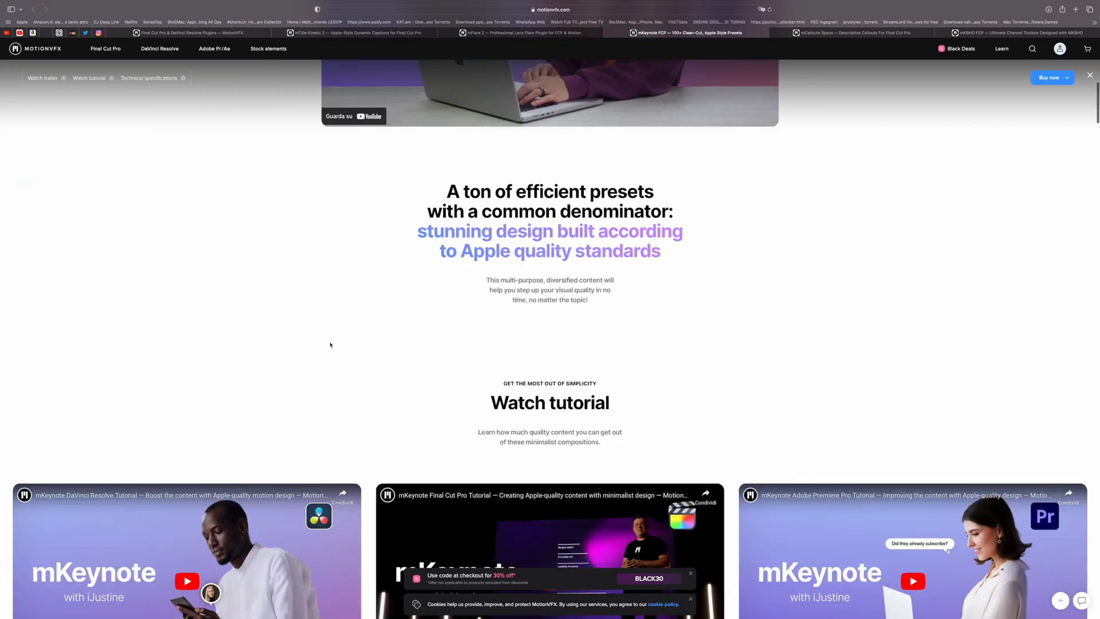
{"action": "scroll", "scroll_direction": "down", "scroll_amount": 3}
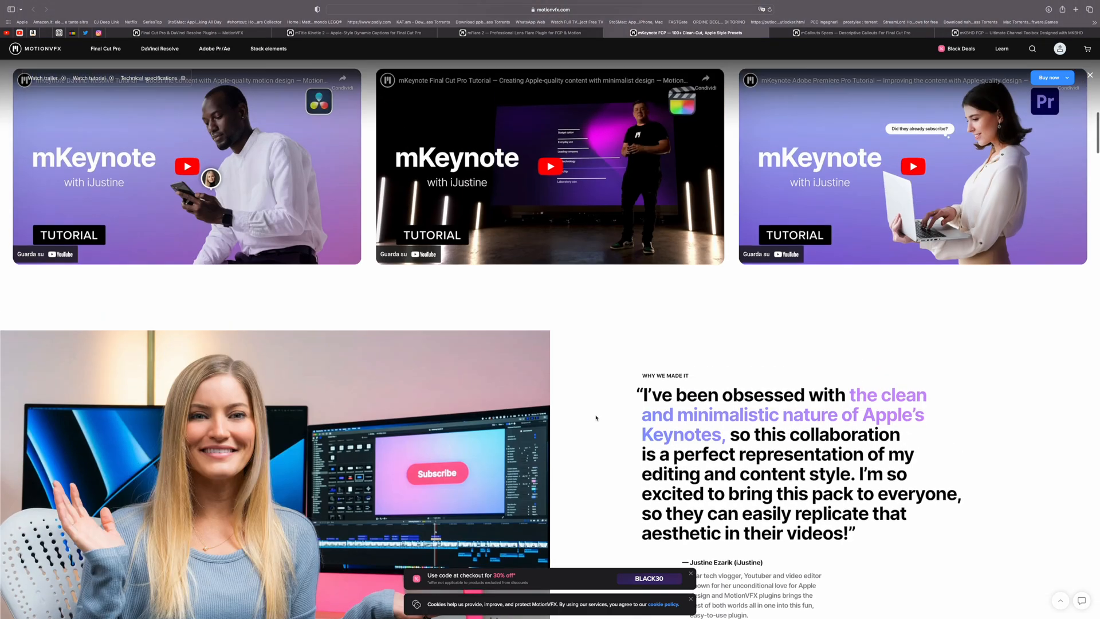
{"action": "scroll", "scroll_direction": "down", "scroll_amount": 3}
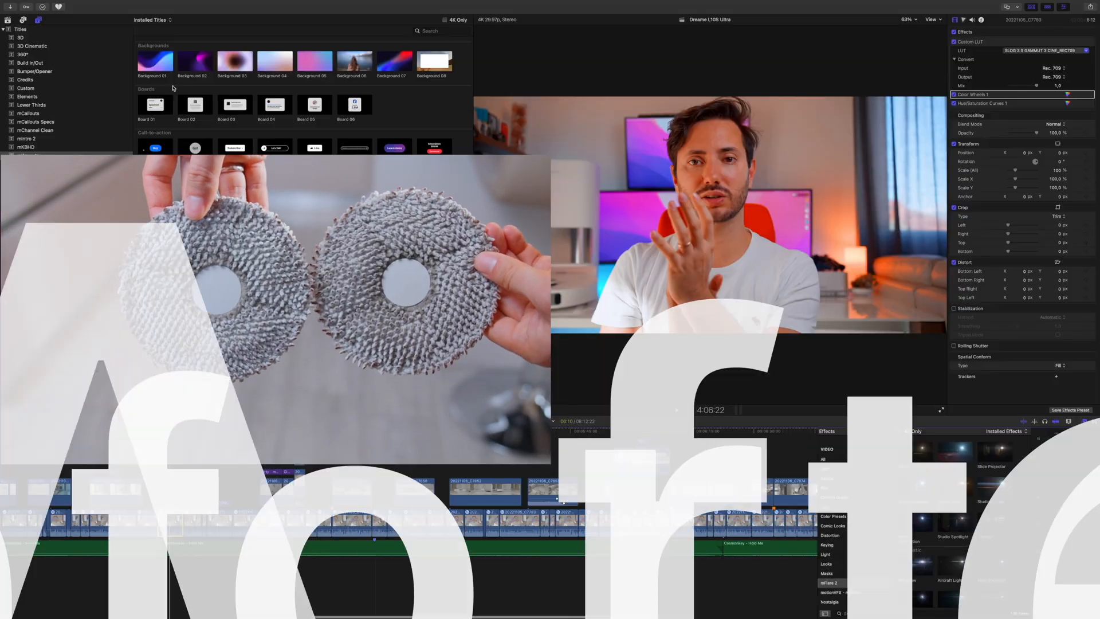
- Apply mKeynote Background 01 to the mop comparison, preview Board 01 and select Board 02
{"action": "left_click", "coordinate": [194, 62]}
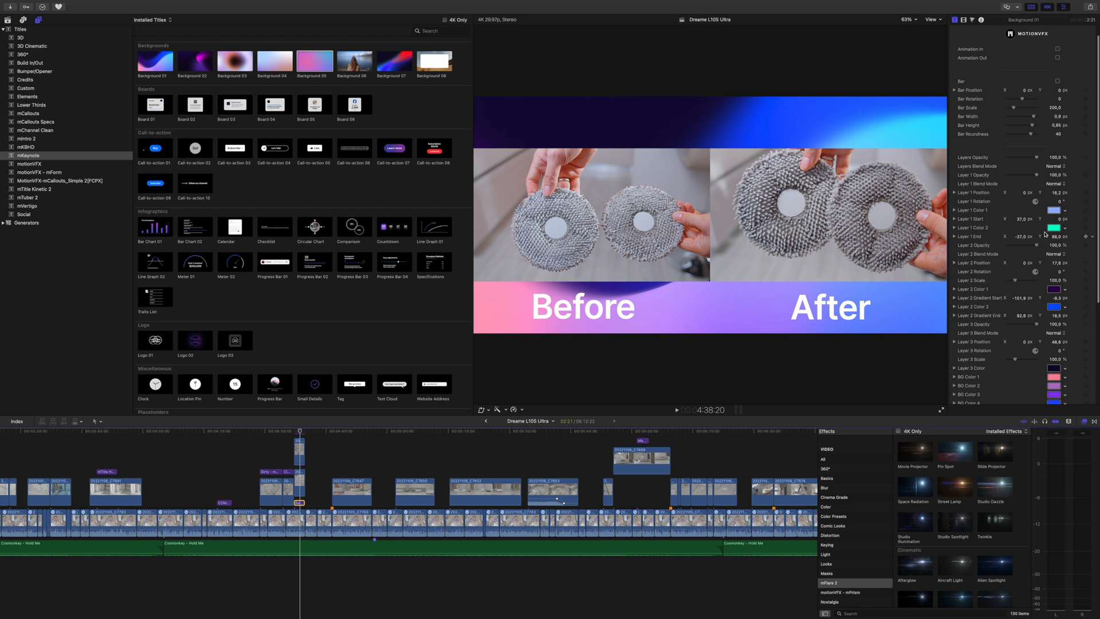
{"action": "double_click", "coordinate": [155, 104]}
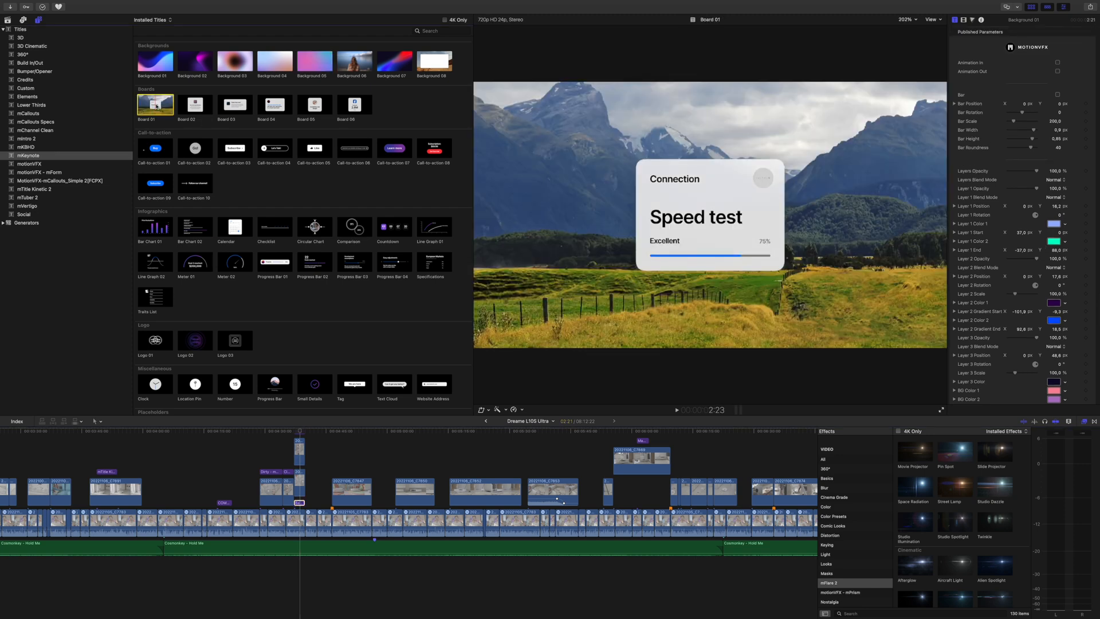
{"action": "left_click", "coordinate": [194, 104]}
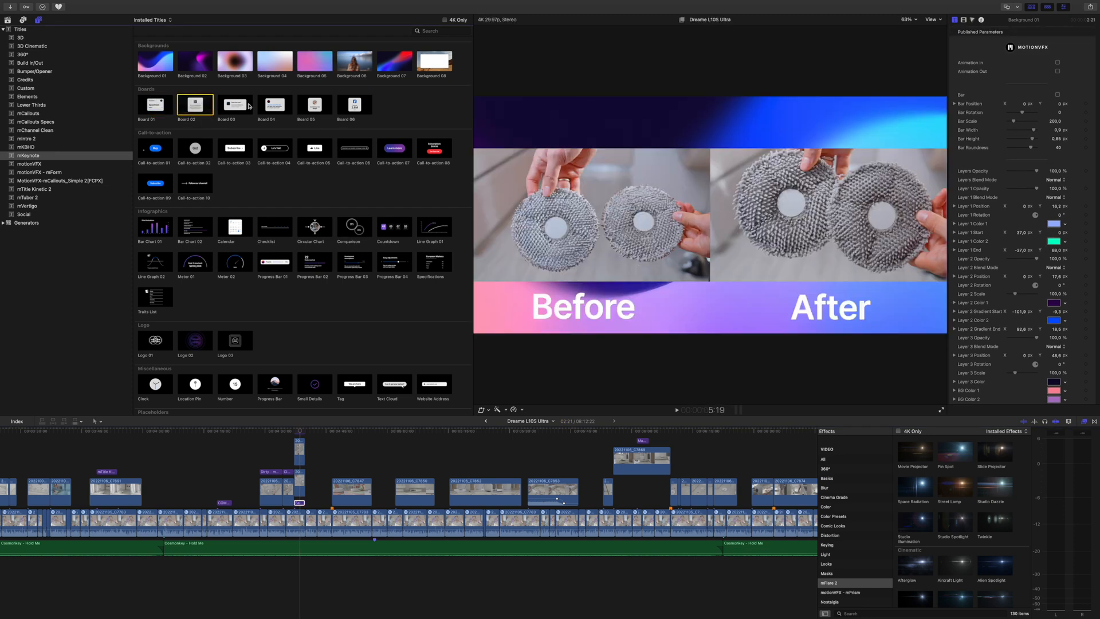
{"action": "left_click", "coordinate": [154, 149]}
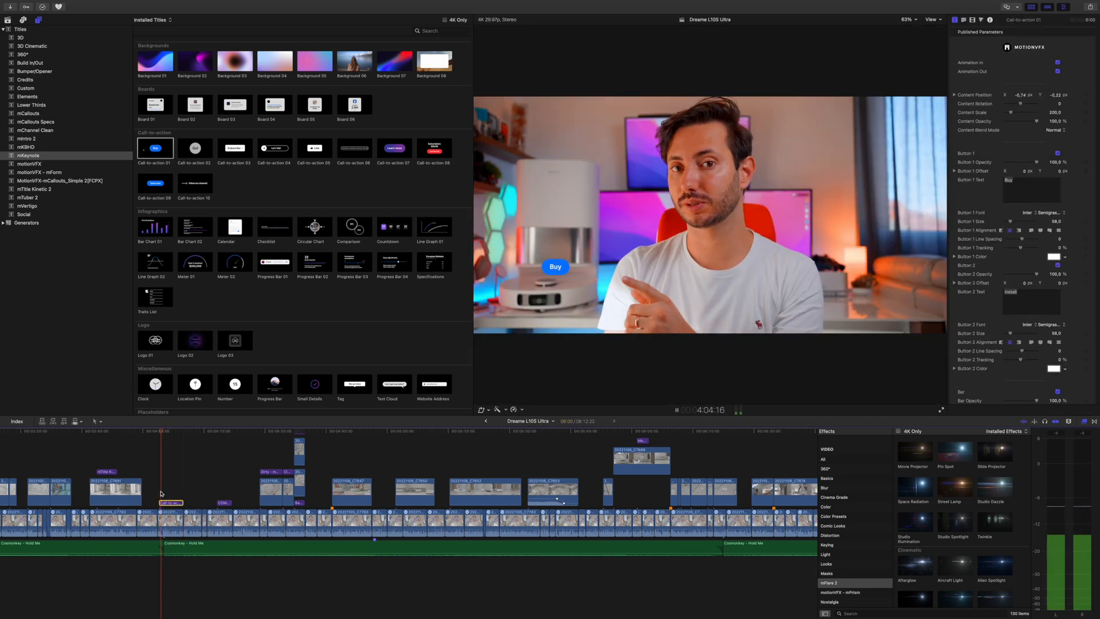
- Preview Call-to-action 02, Bar Chart 01, Line Graph 01 and Callout 01, then pick Layout 08
{"action": "left_click", "coordinate": [194, 148]}
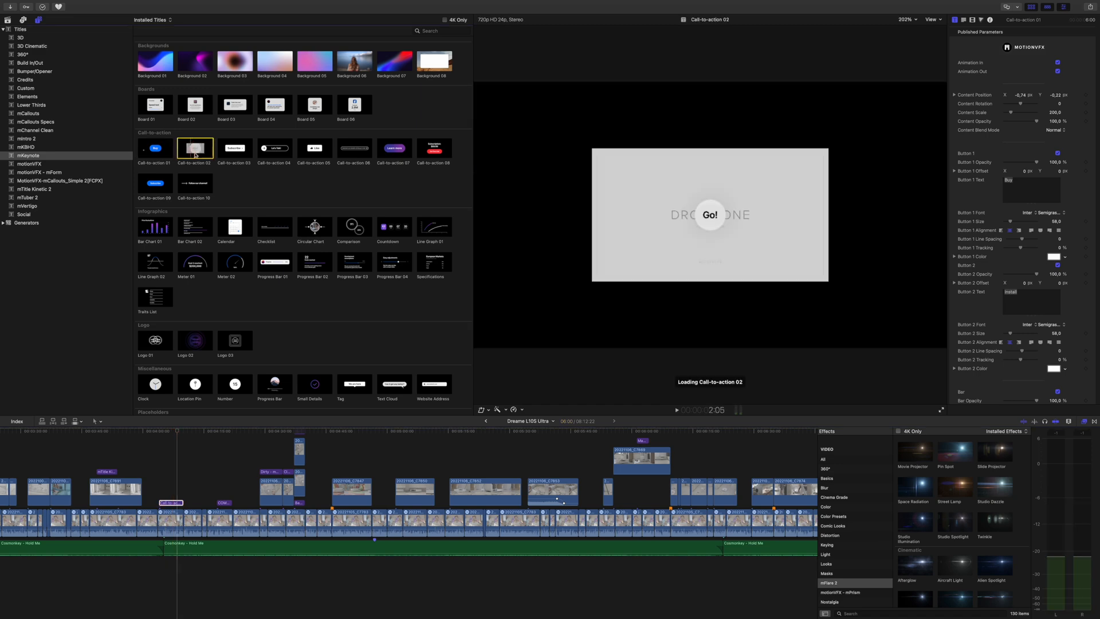
{"action": "left_click", "coordinate": [155, 226]}
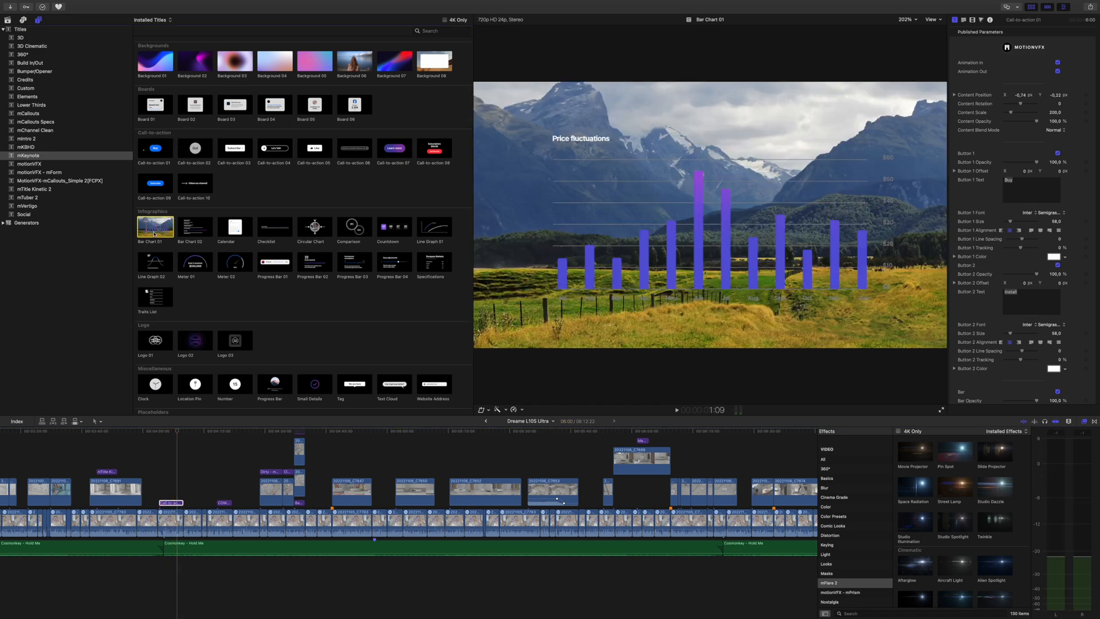
{"action": "left_click", "coordinate": [434, 225]}
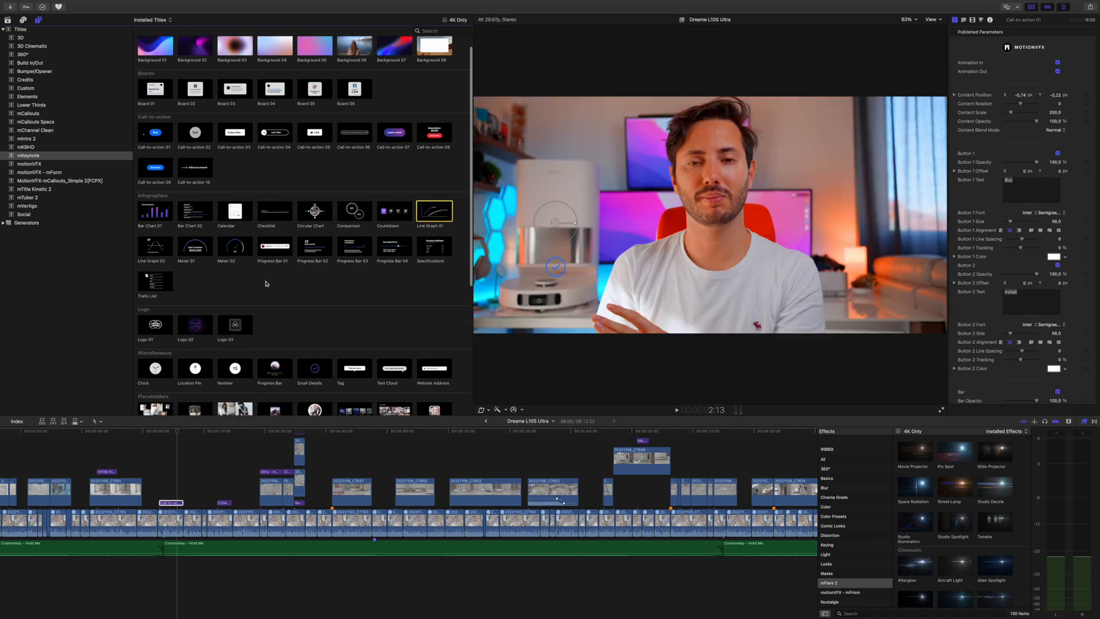
{"action": "scroll", "scroll_direction": "down", "scroll_amount": 3}
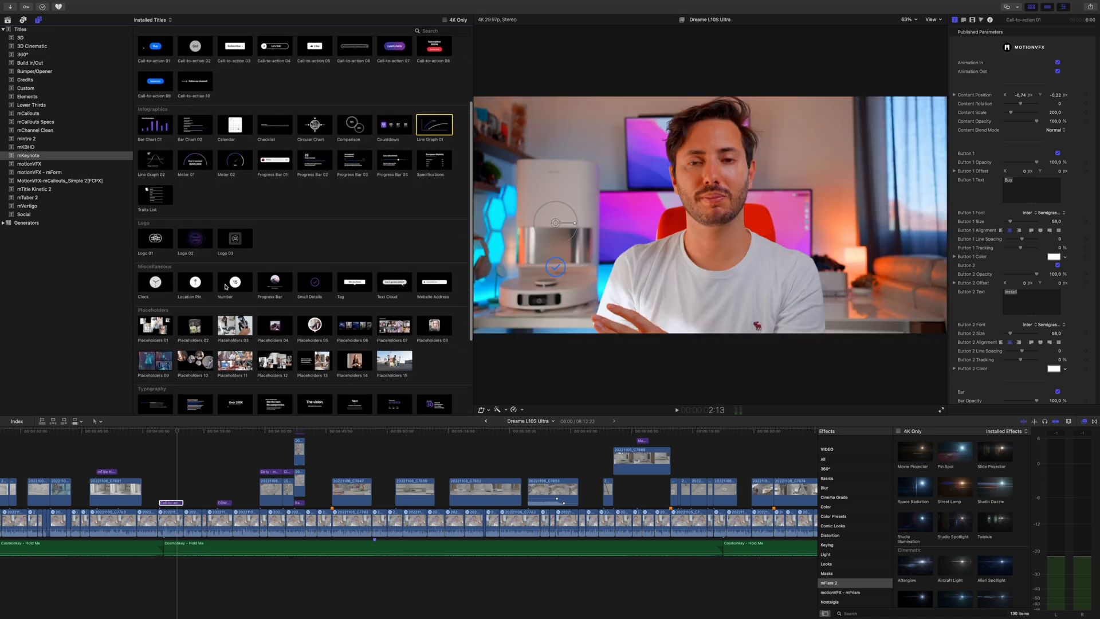
{"action": "scroll", "scroll_direction": "down", "scroll_amount": 3}
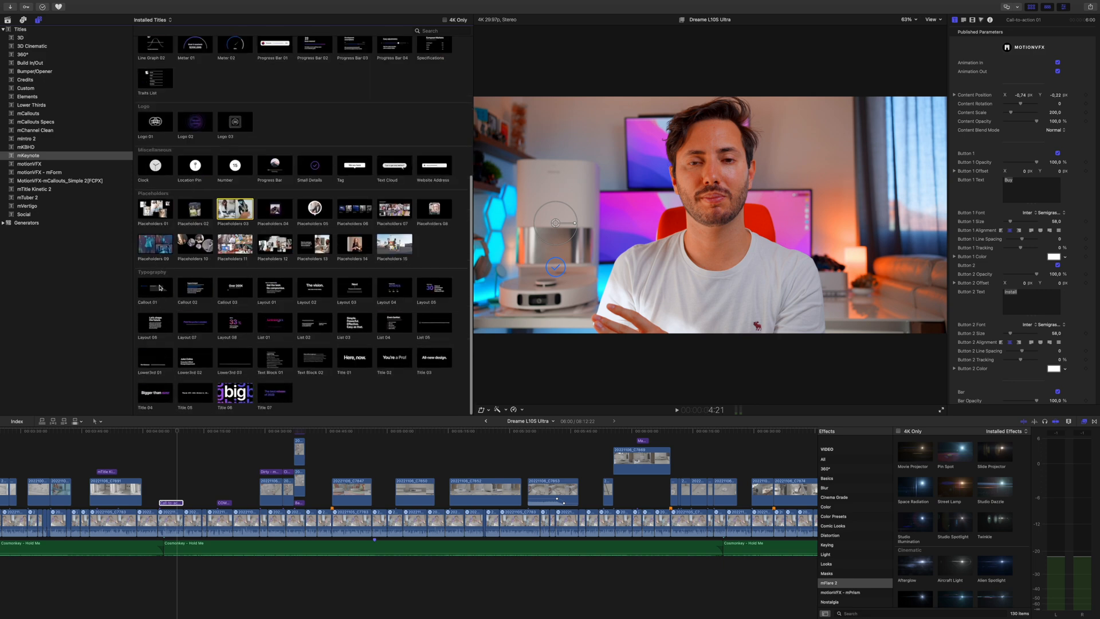
{"action": "left_click", "coordinate": [154, 287]}
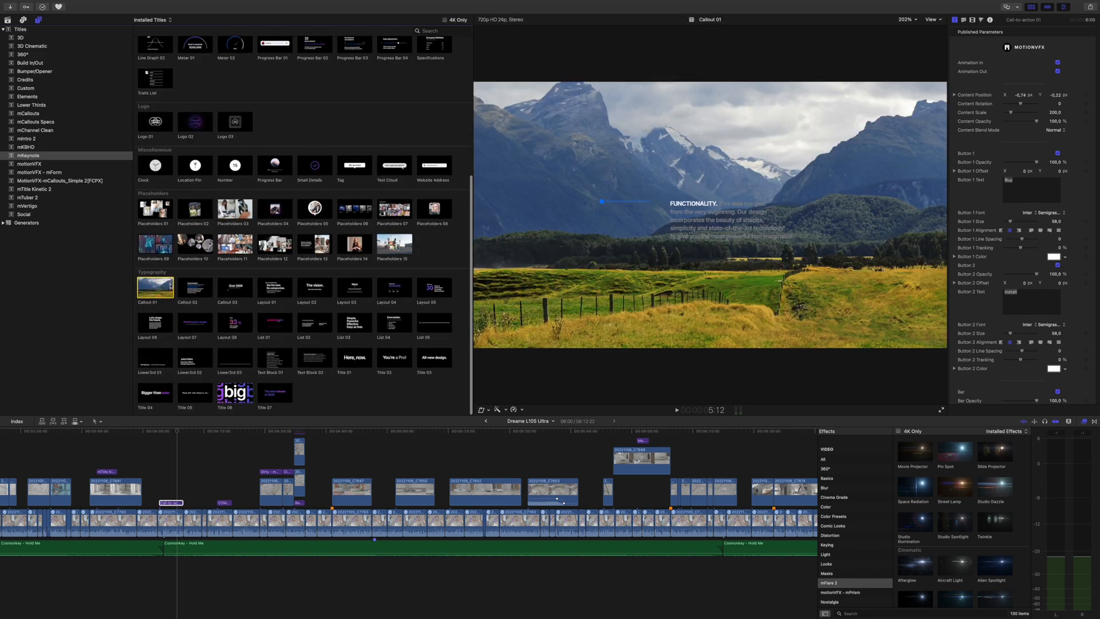
{"action": "left_click", "coordinate": [195, 287]}
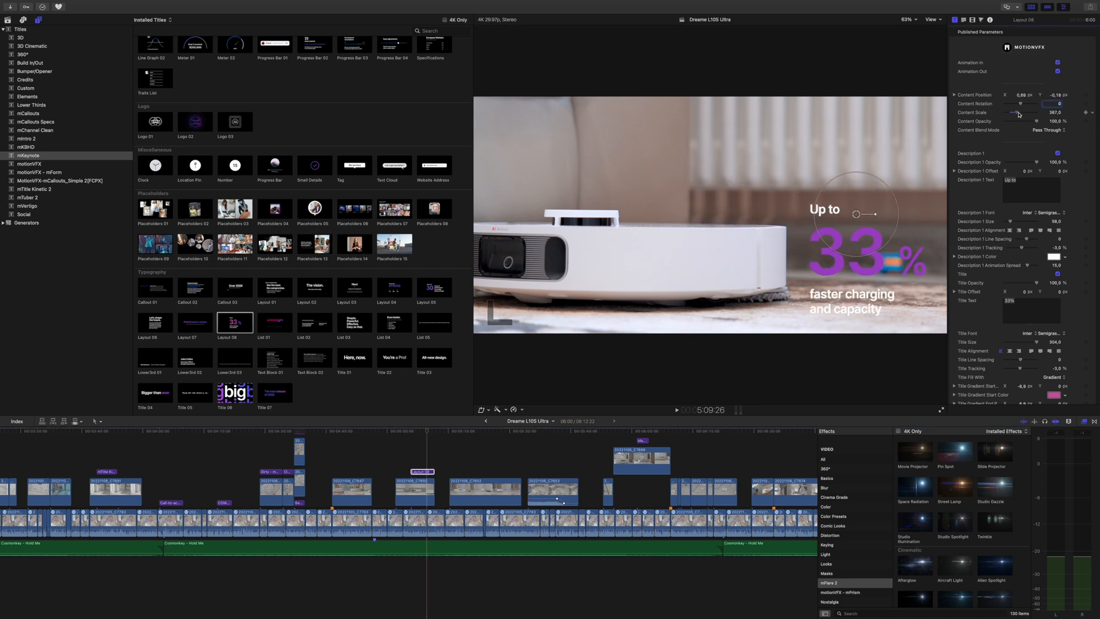
- Change the 33% title's gradient colour from purple to a light blue
{"action": "left_click", "coordinate": [1043, 256]}
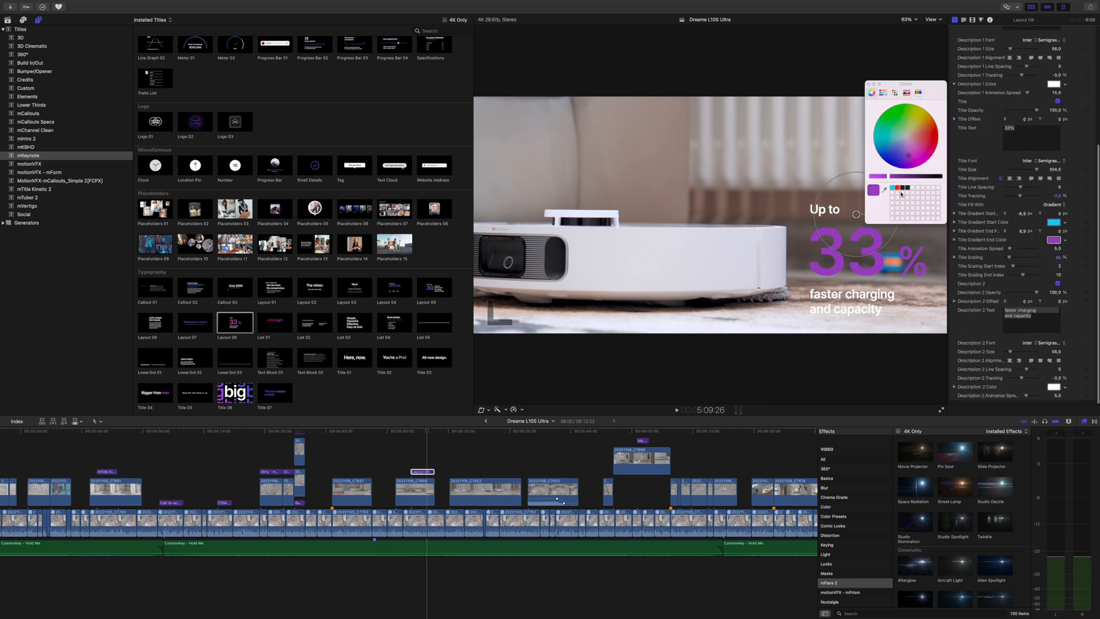
{"action": "left_click", "coordinate": [888, 142]}
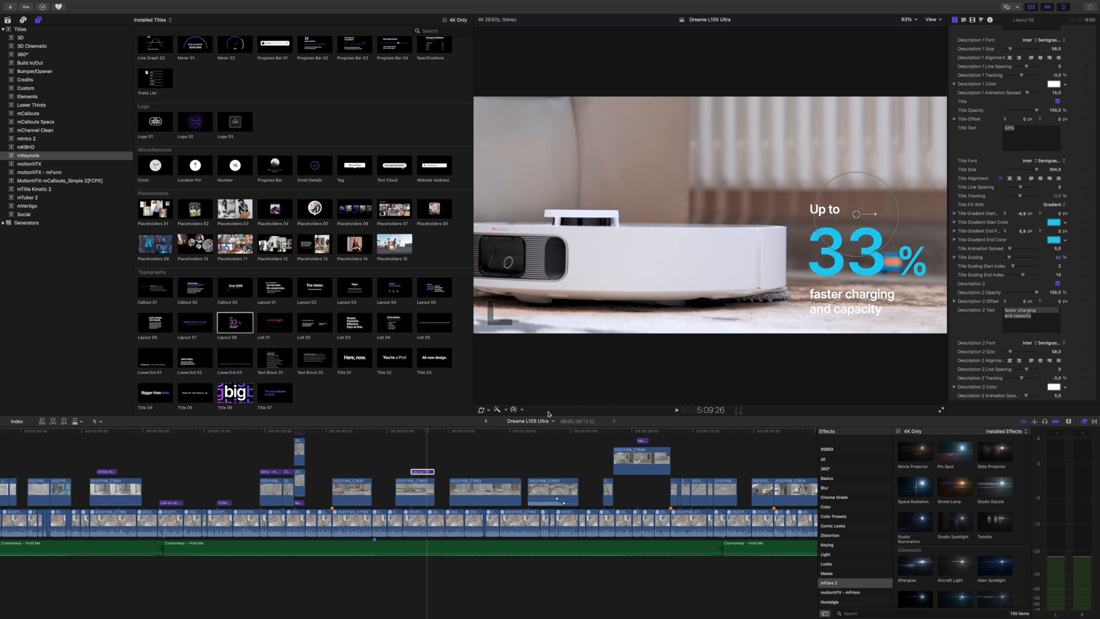
{"action": "left_click", "coordinate": [675, 411]}
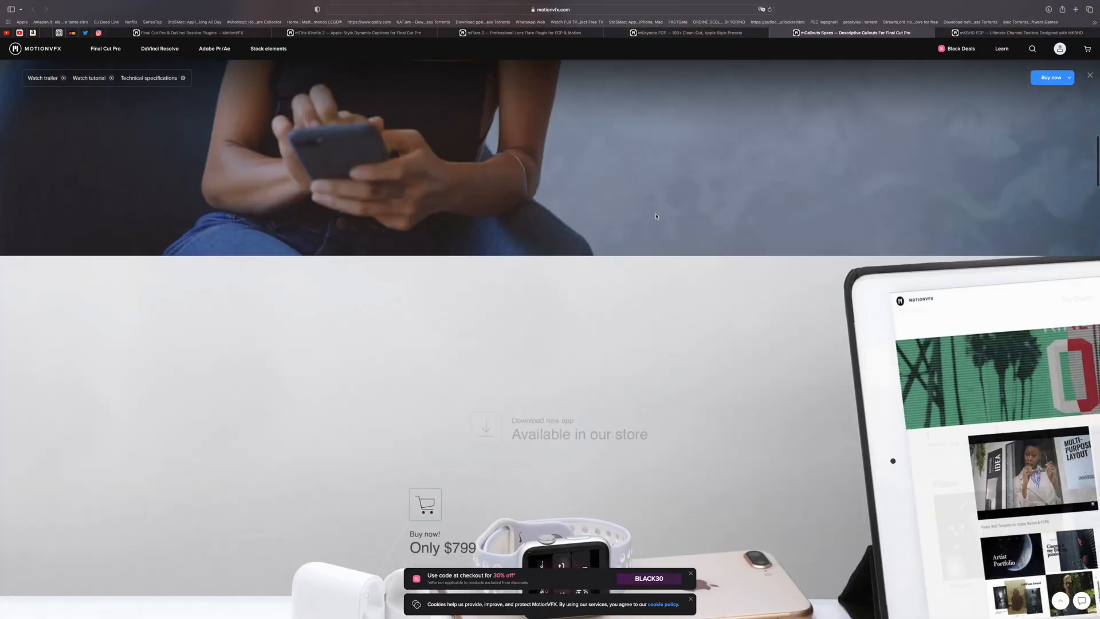
- Scroll the mCallouts Specs page down to Technical specifications, then back up
{"action": "scroll", "scroll_direction": "down", "scroll_amount": 3}
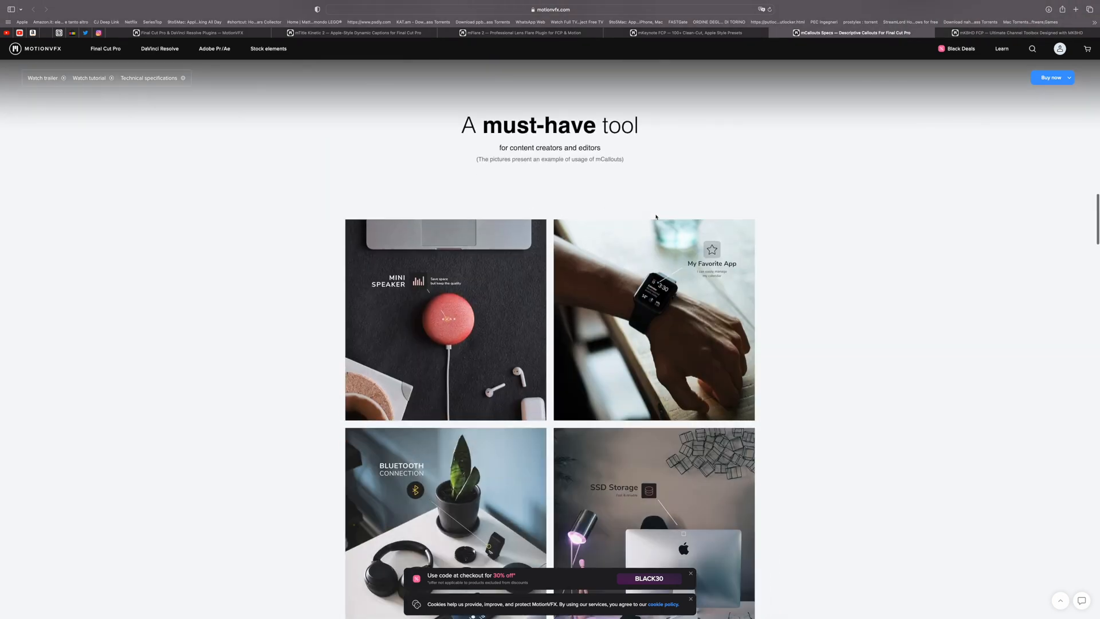
{"action": "scroll", "scroll_direction": "down", "scroll_amount": 3}
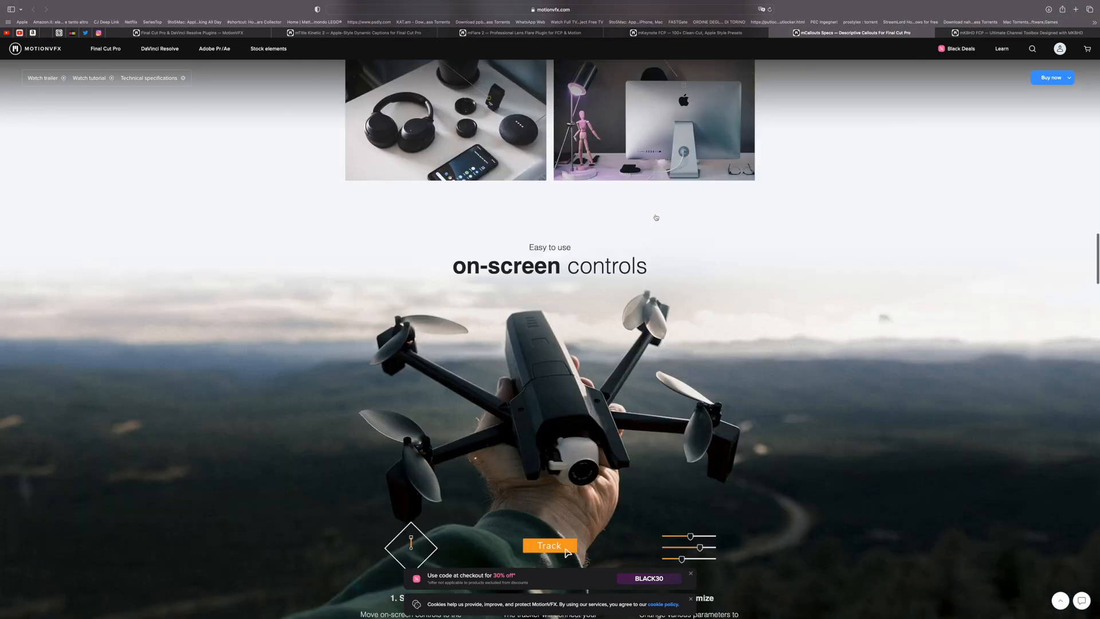
{"action": "scroll", "scroll_direction": "down", "scroll_amount": 3}
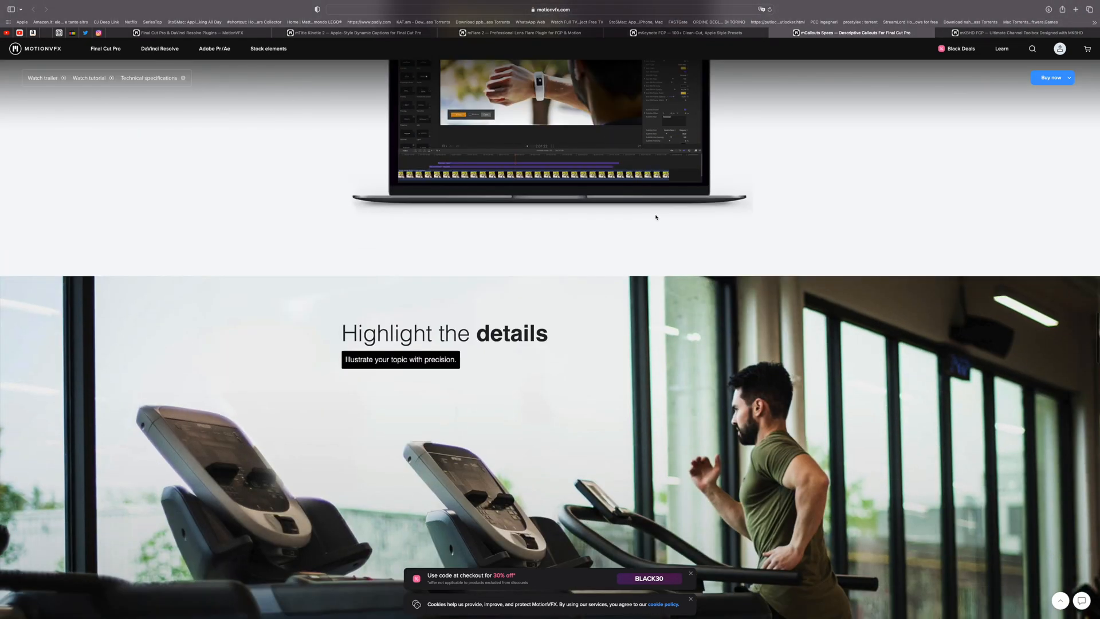
{"action": "scroll", "scroll_direction": "down", "scroll_amount": 3}
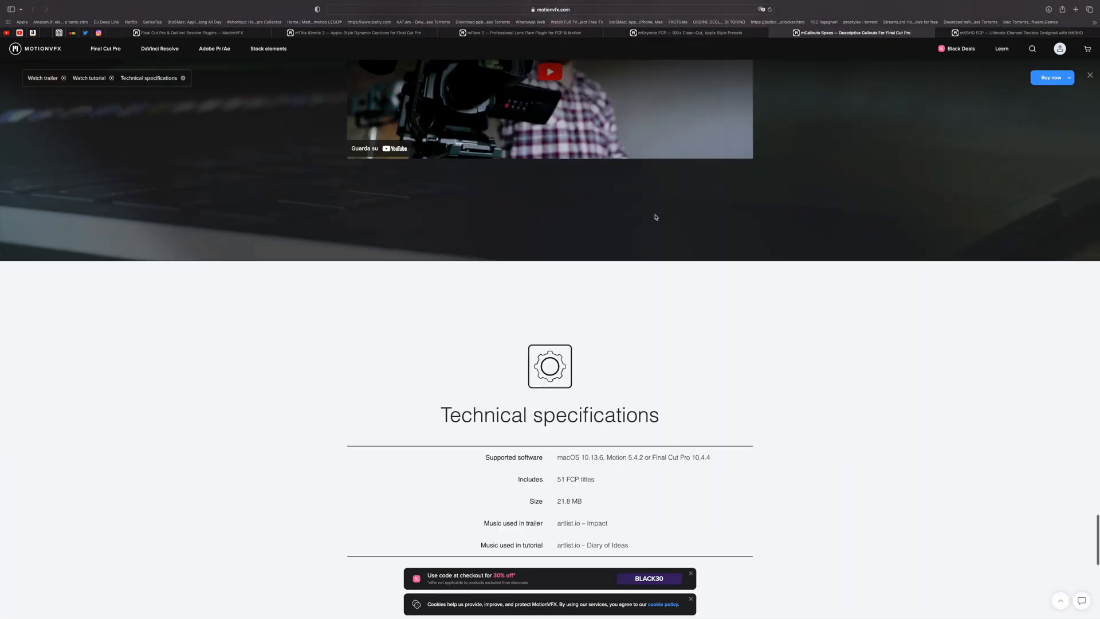
{"action": "scroll", "scroll_direction": "up", "scroll_amount": 3}
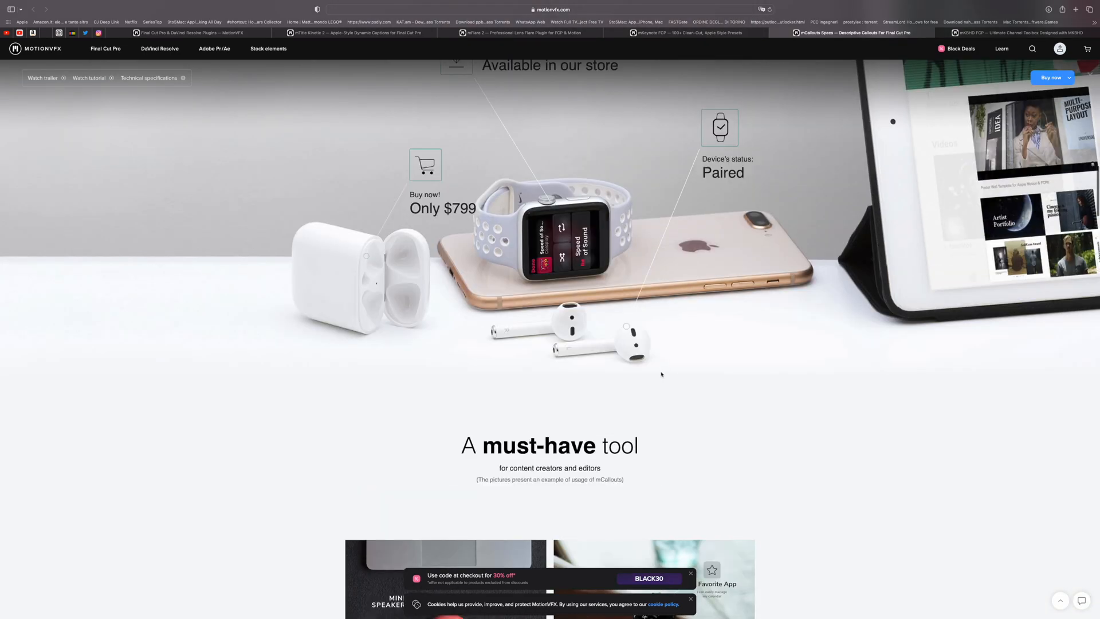
{"action": "scroll", "scroll_direction": "up", "scroll_amount": 3}
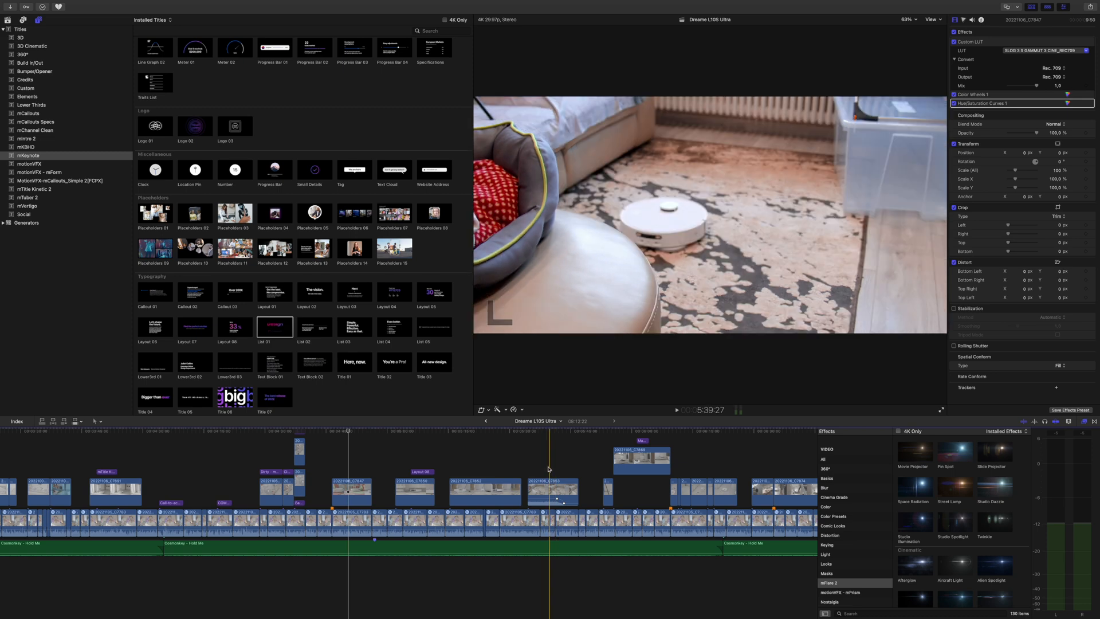
- Add the mCallouts Specs Camera callout, labelled 'Camera Lens', above the camera close-up
{"action": "left_click", "coordinate": [550, 491]}
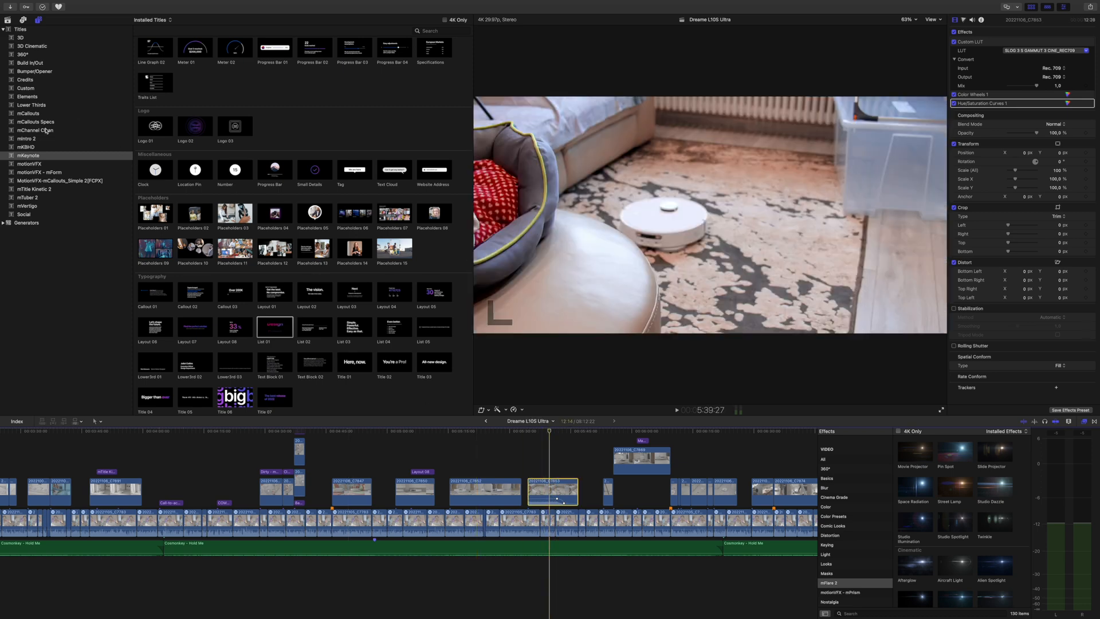
{"action": "left_click", "coordinate": [35, 122]}
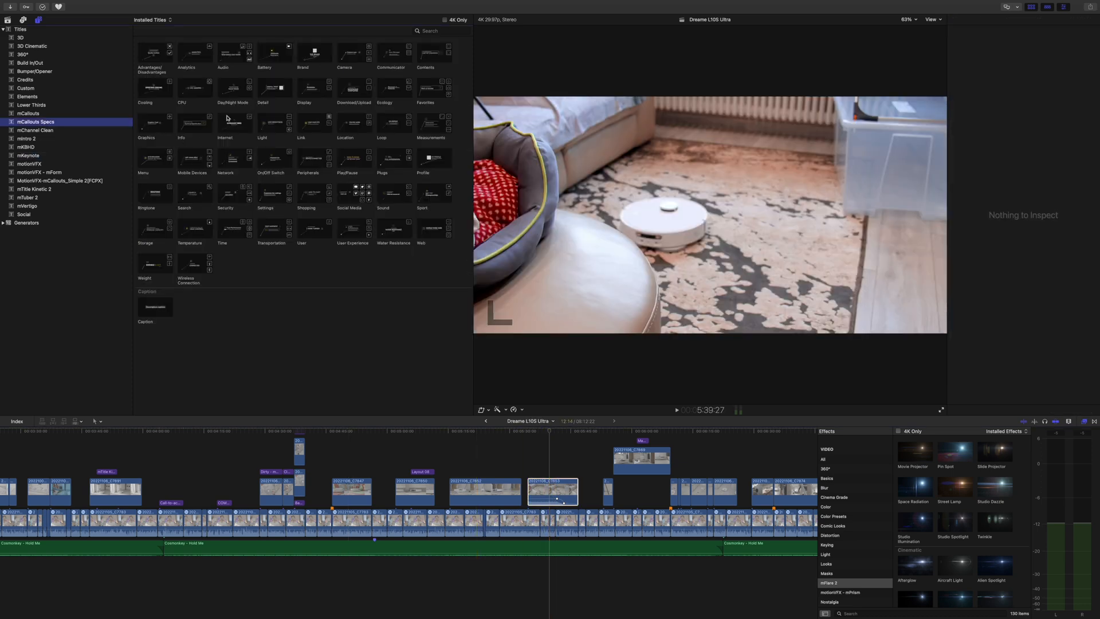
{"action": "left_click", "coordinate": [235, 121]}
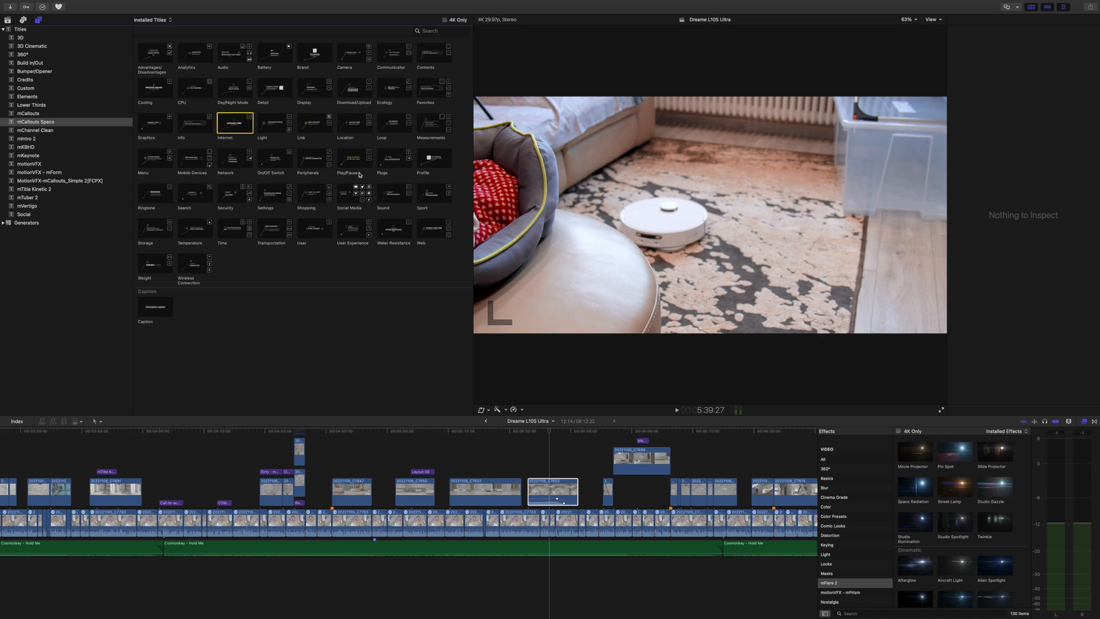
{"action": "mouse_move", "coordinate": [353, 158]}
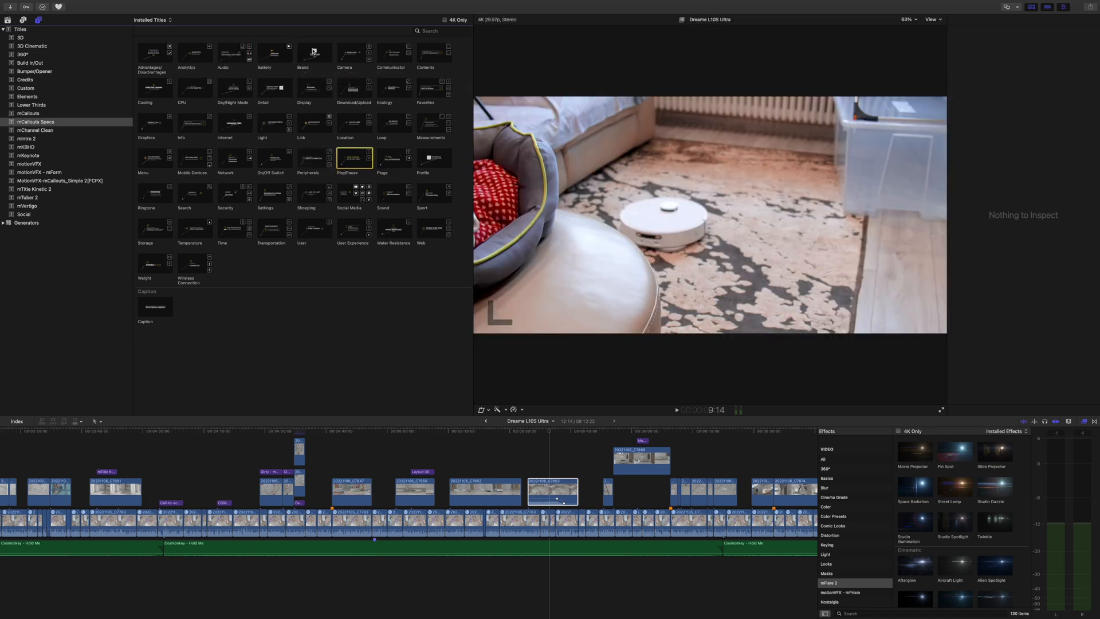
{"action": "left_click", "coordinate": [354, 52]}
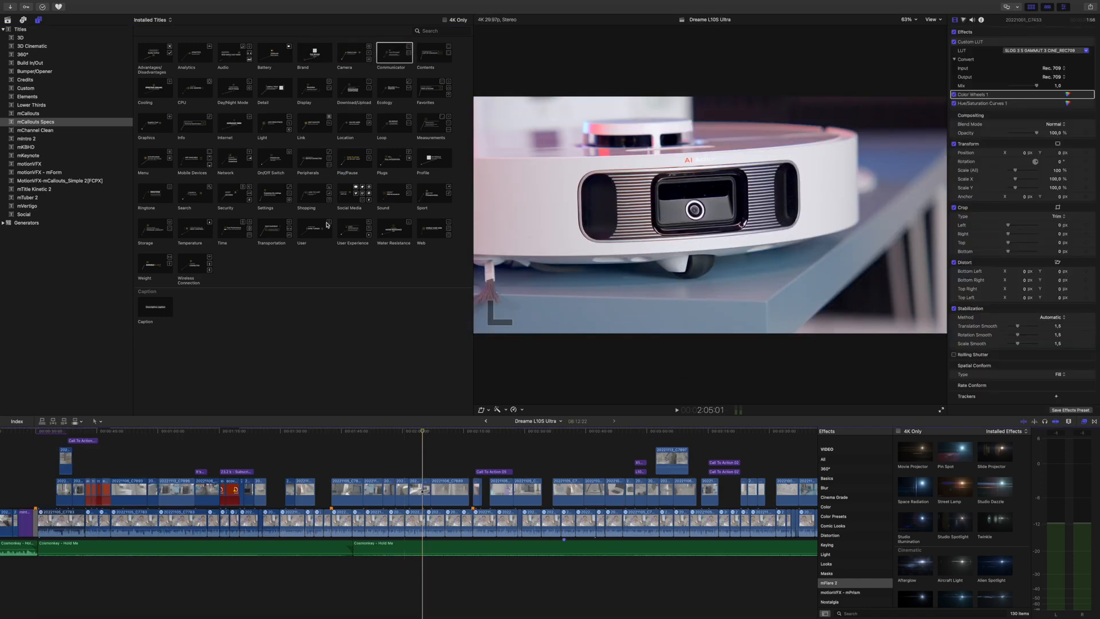
{"action": "left_click", "coordinate": [352, 53]}
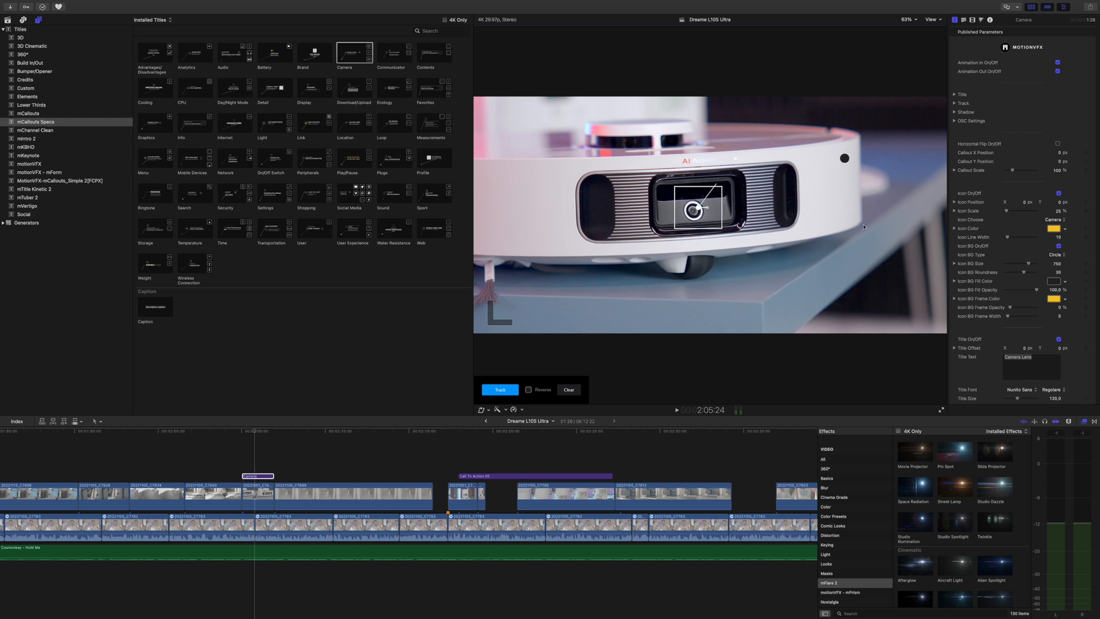
- Set the callout icon blue, its frame red, and title text 'AIVI 3.0'
{"action": "left_click", "coordinate": [1055, 228]}
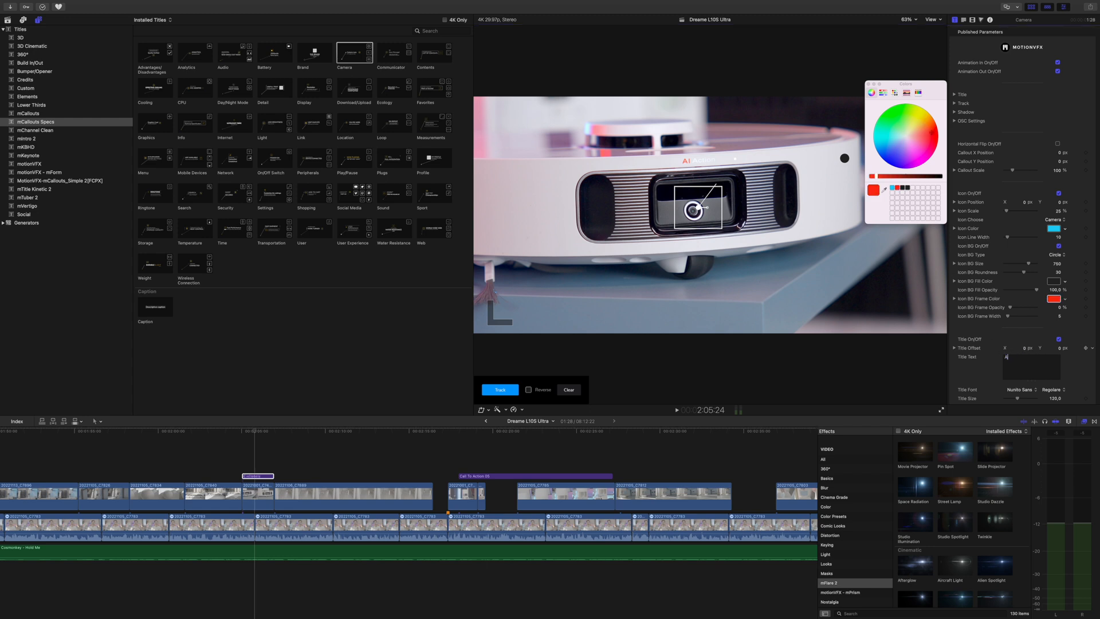
{"action": "type", "text": "AIVI 3.0"}
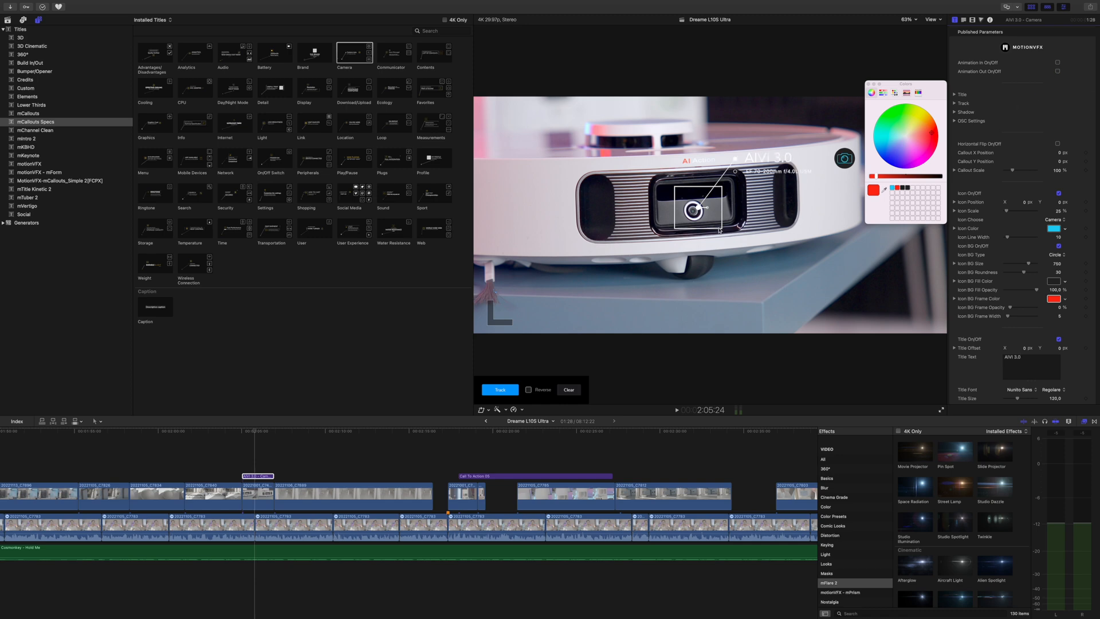
{"action": "left_click", "coordinate": [253, 431]}
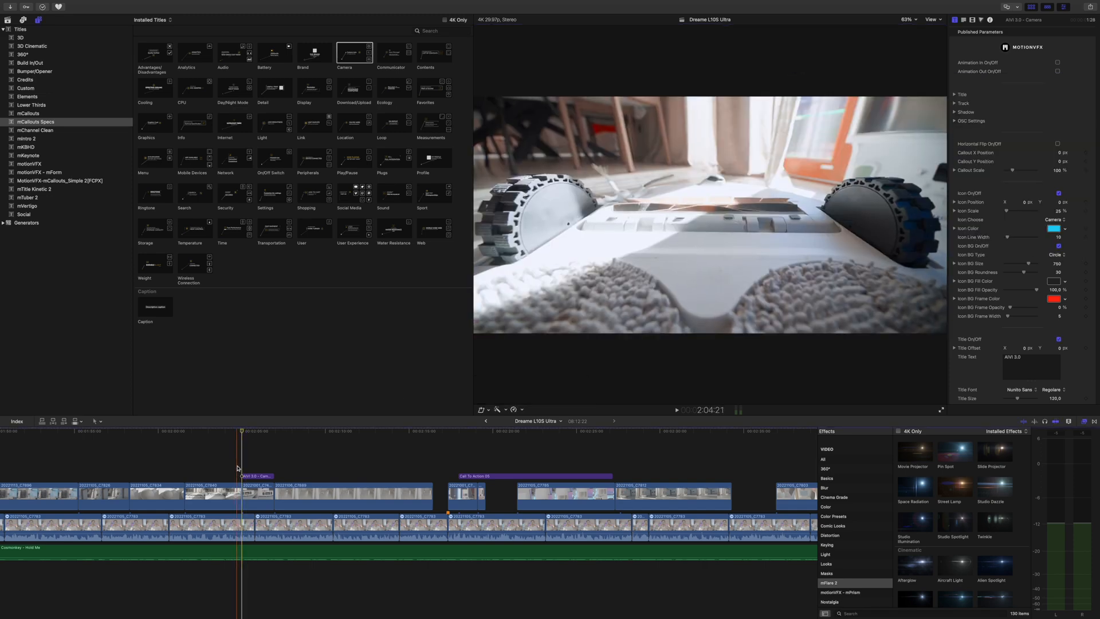
{"action": "left_click", "coordinate": [676, 409]}
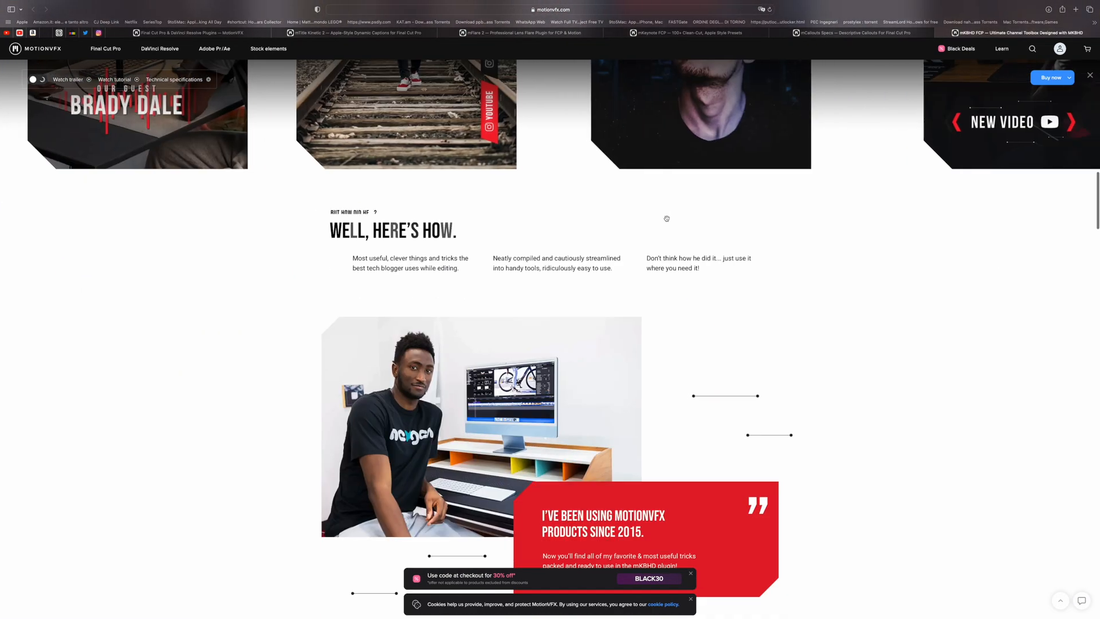
- Scroll the mKBHD page past Intros, Calls-to-Action and Transitions to the FCP/PR specs
{"action": "scroll", "scroll_direction": "down", "scroll_amount": 3}
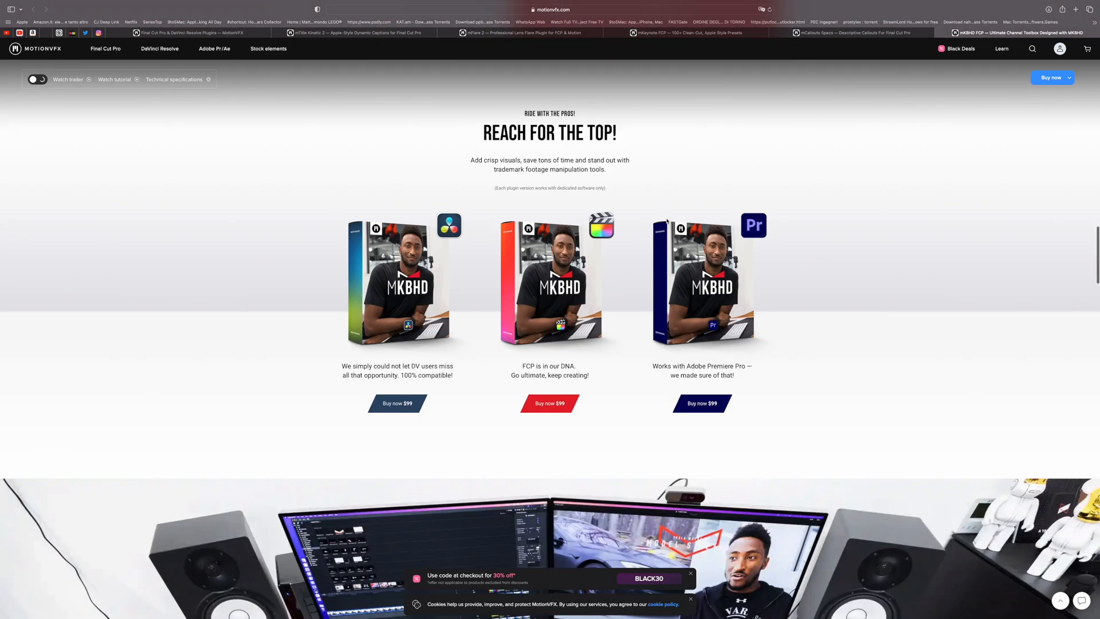
{"action": "scroll", "scroll_direction": "down", "scroll_amount": 3}
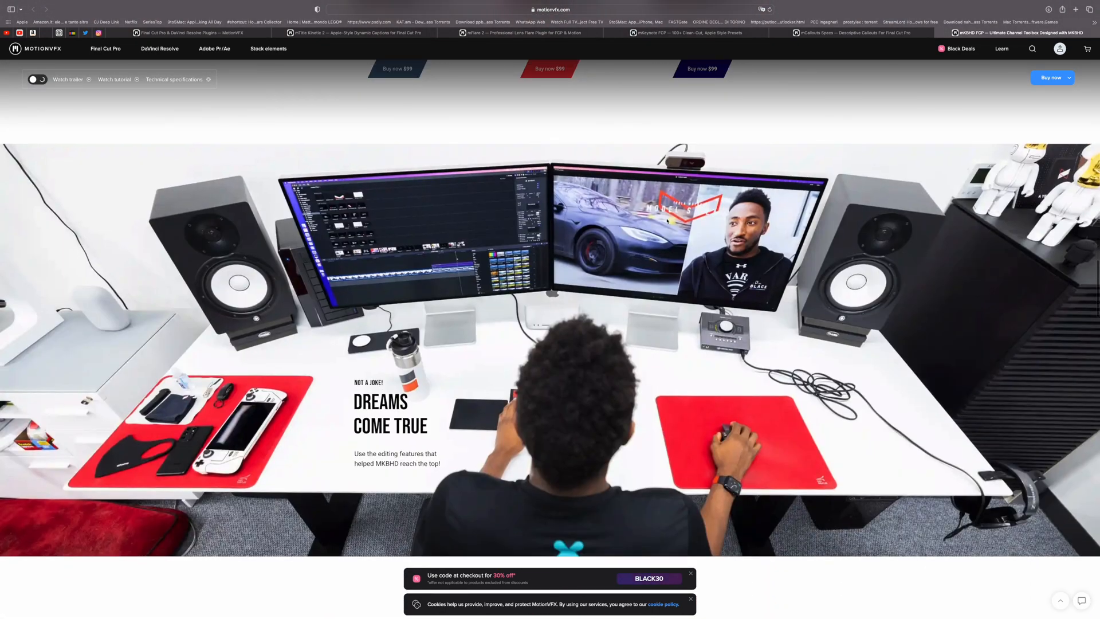
{"action": "scroll", "scroll_direction": "down", "scroll_amount": 3}
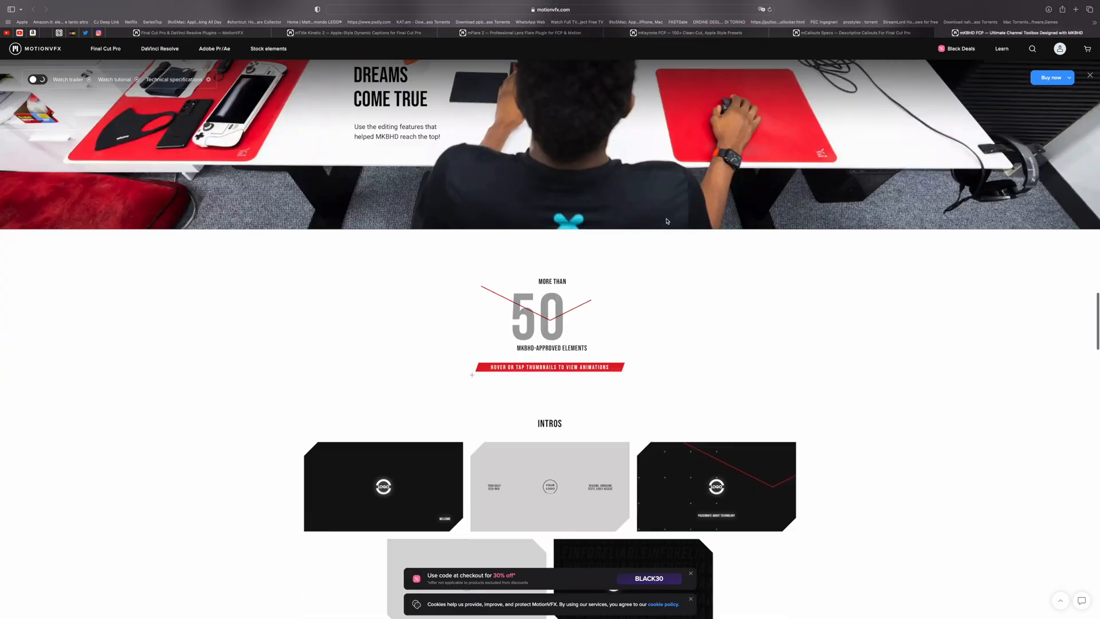
{"action": "scroll", "scroll_direction": "down", "scroll_amount": 3}
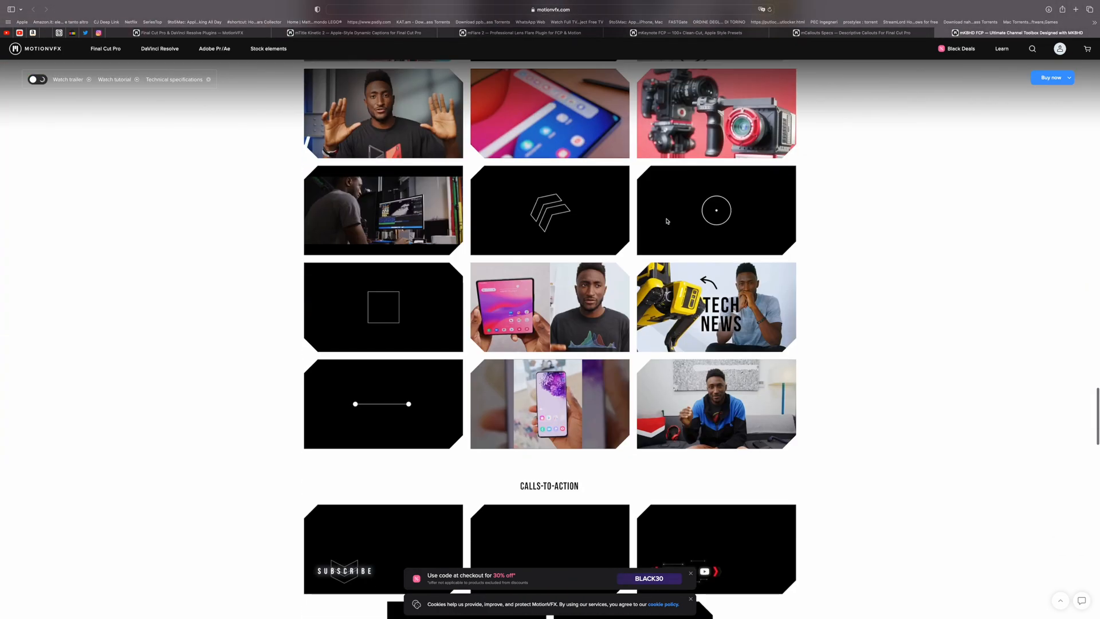
{"action": "scroll", "scroll_direction": "down", "scroll_amount": 3}
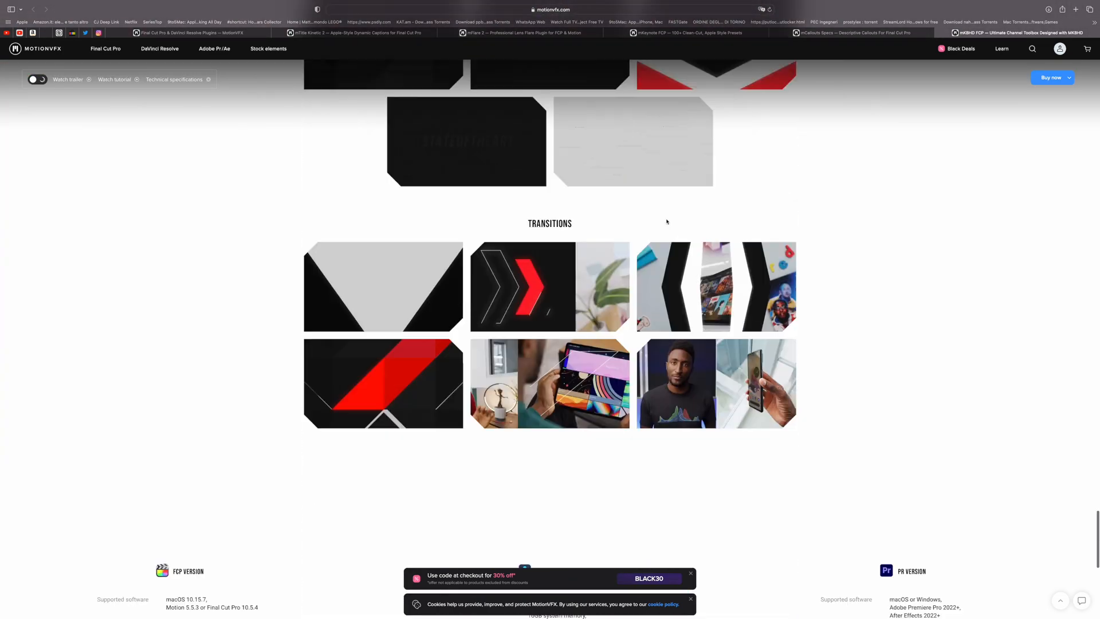
{"action": "scroll", "scroll_direction": "down", "scroll_amount": 3}
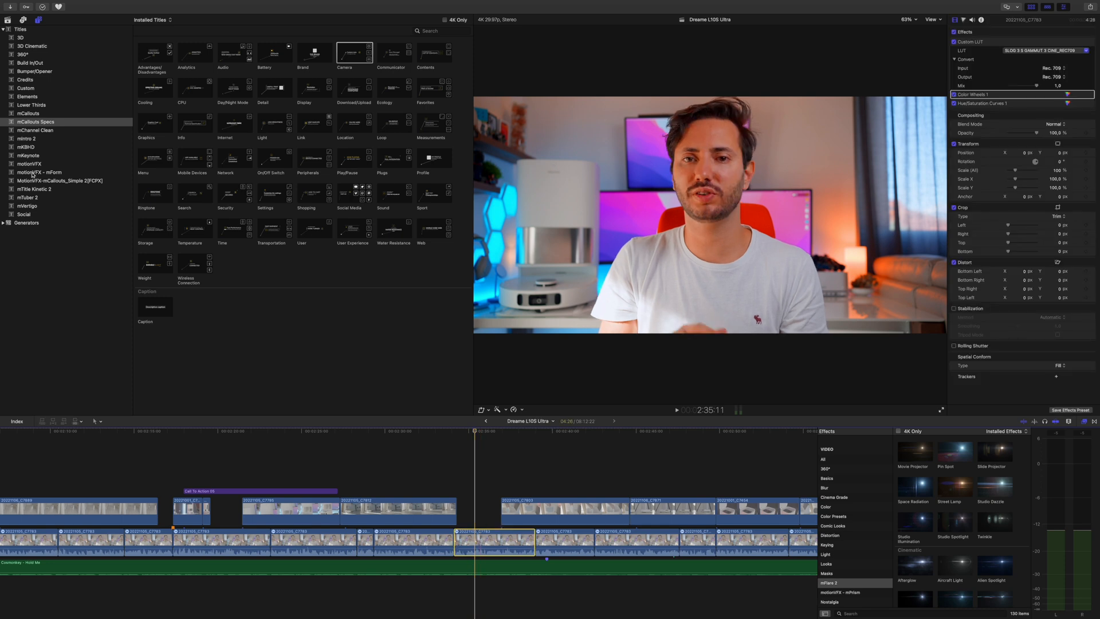
- Add mKBHD call-to-action titles above the clip from the mKBHD category
{"action": "left_click", "coordinate": [26, 146]}
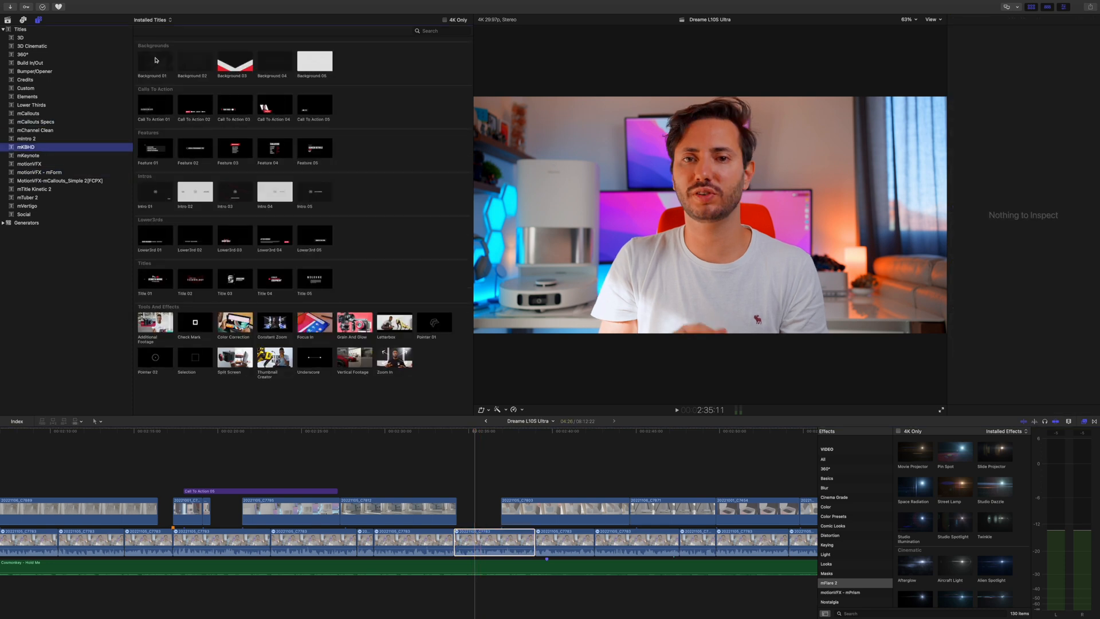
{"action": "left_click", "coordinate": [234, 62]}
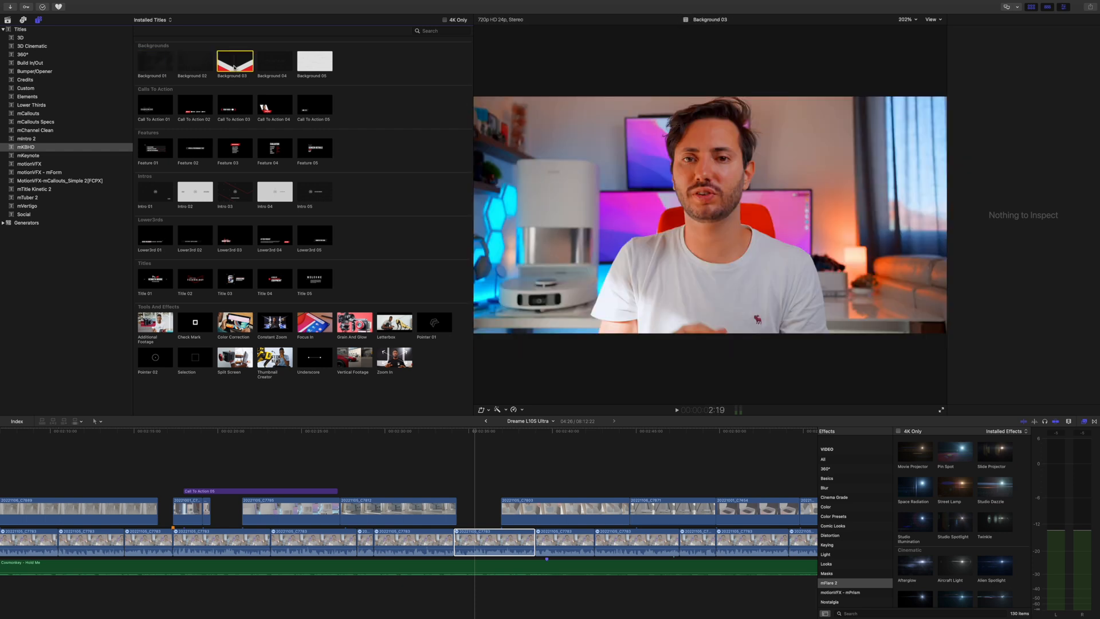
{"action": "left_click", "coordinate": [274, 62]}
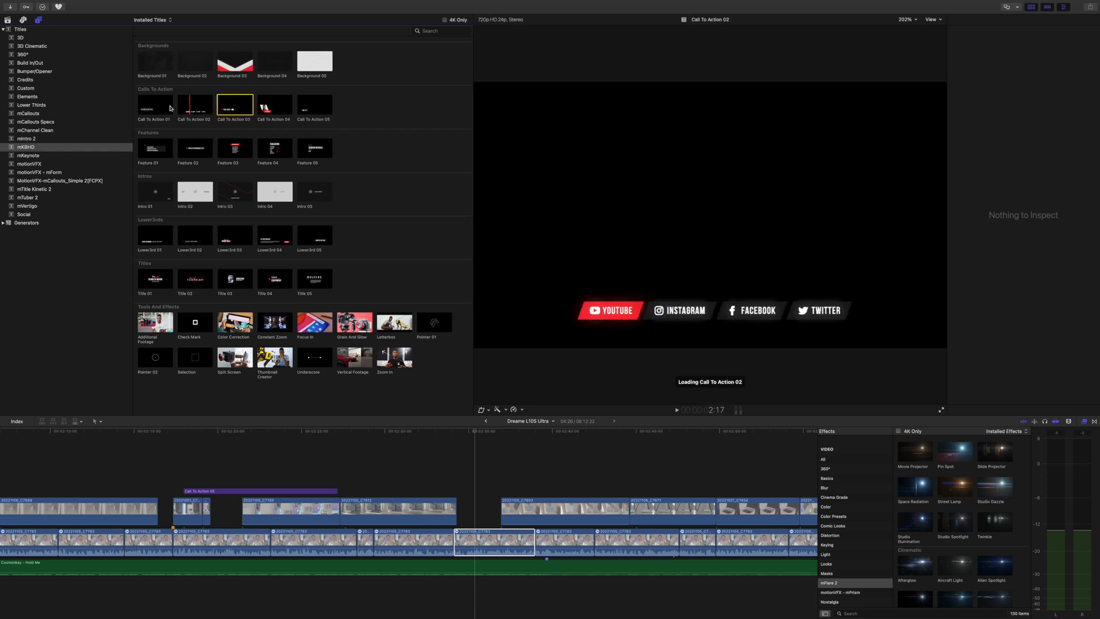
{"action": "left_click", "coordinate": [154, 104]}
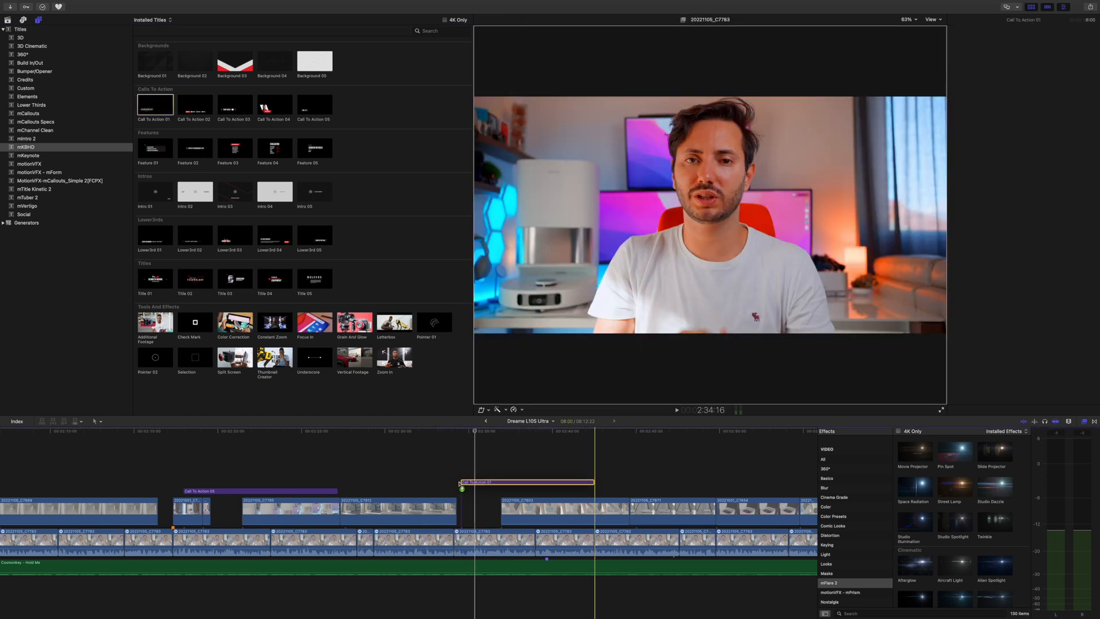
{"action": "left_click", "coordinate": [195, 104]}
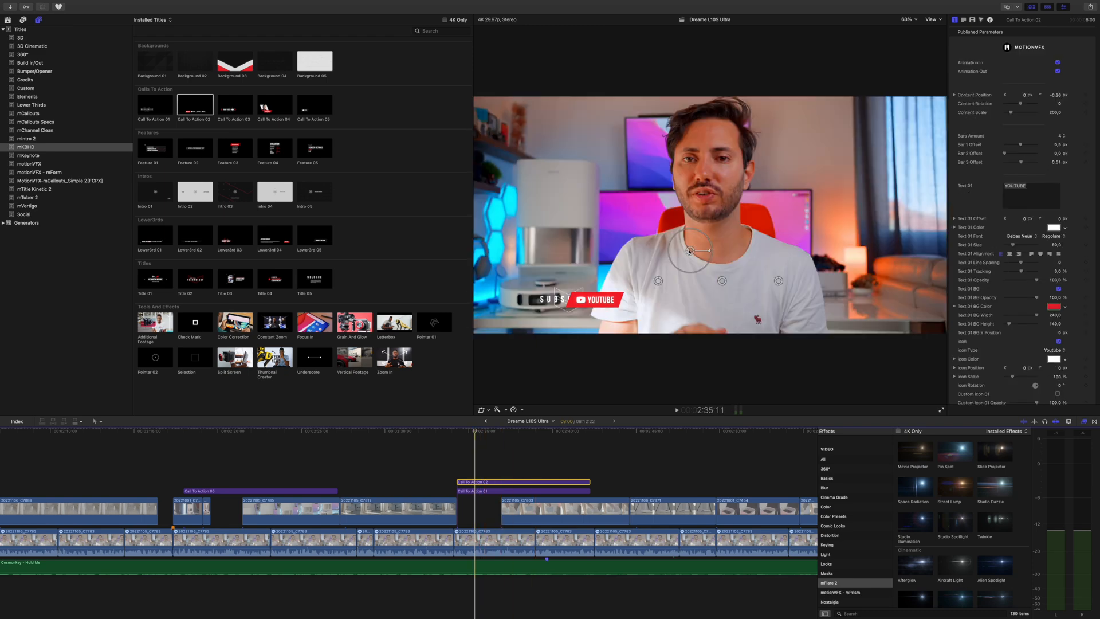
- Inspect and play back the stacked SUBSCRIBE call-to-action titles, and preview Feature 03
{"action": "left_click", "coordinate": [522, 491]}
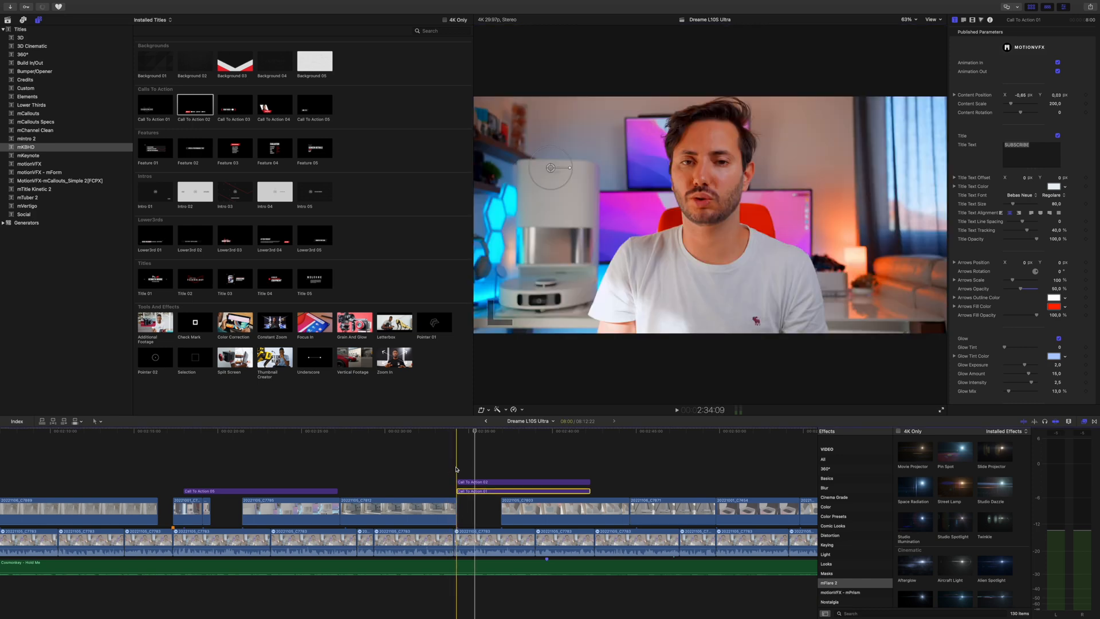
{"action": "left_click", "coordinate": [676, 410]}
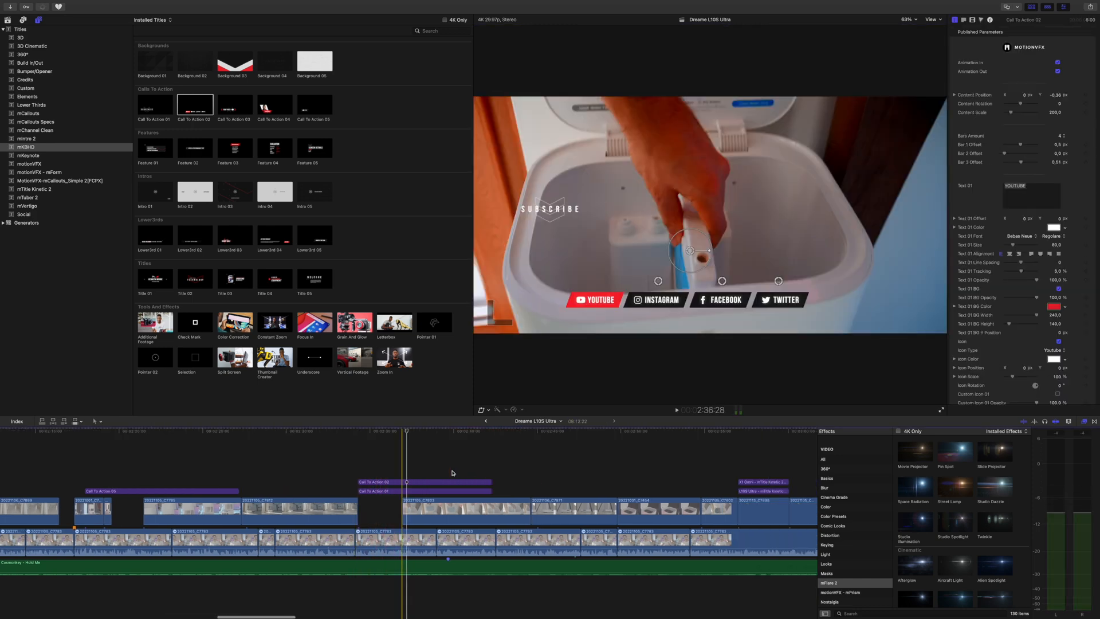
{"action": "left_click", "coordinate": [235, 147]}
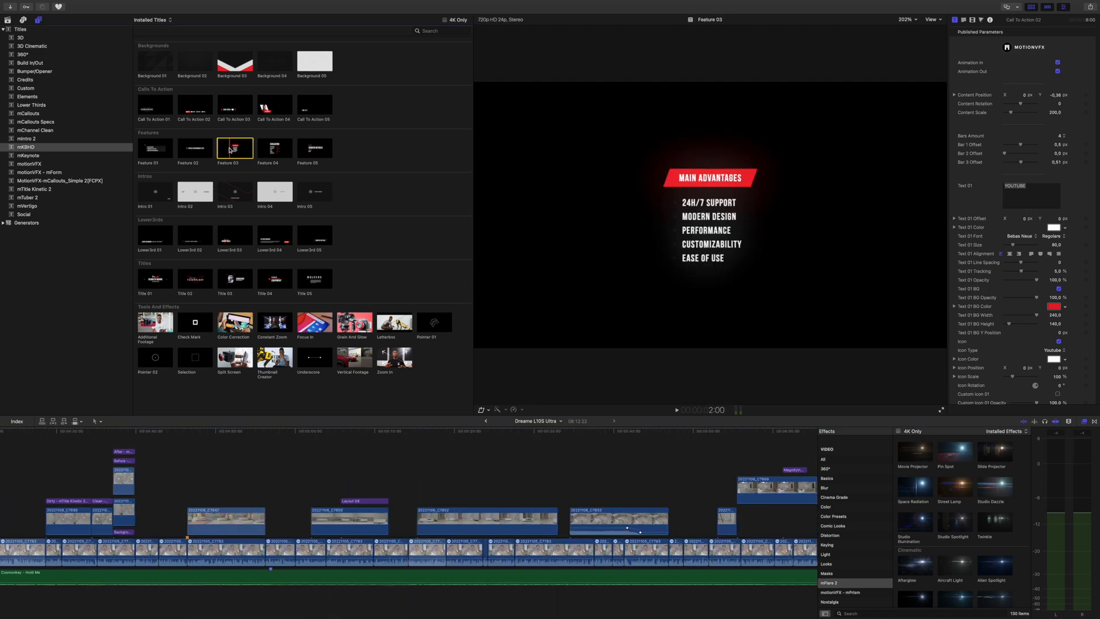
- Preview the mKBHD Feature 04, Intro 01, lower-third and Title 02 presets, and add Constant Zoom
{"action": "left_click", "coordinate": [274, 147]}
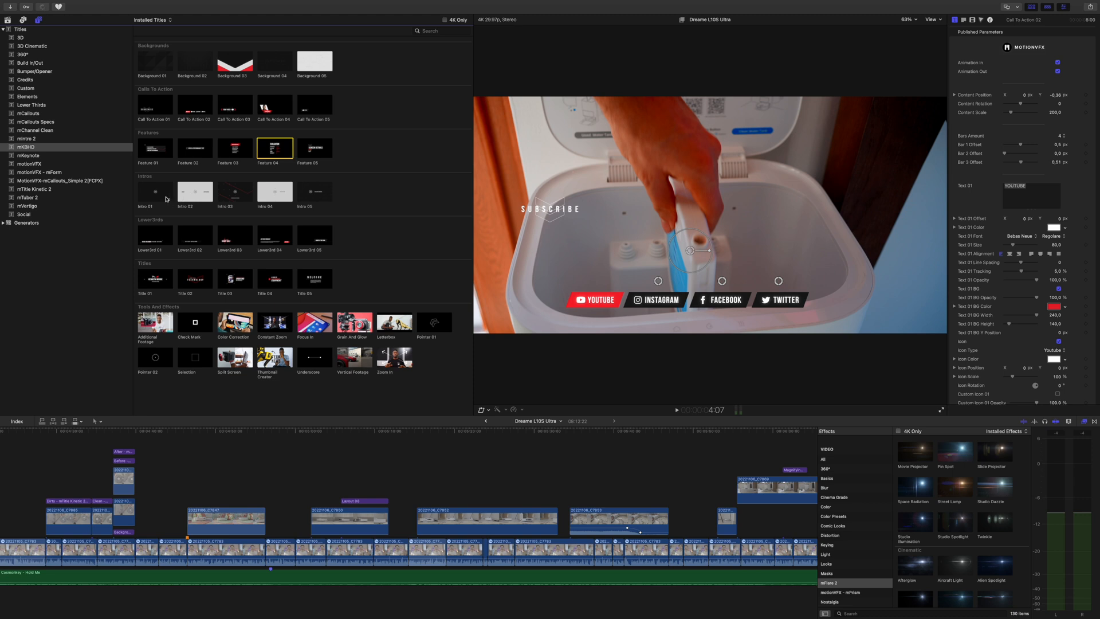
{"action": "left_click", "coordinate": [154, 192]}
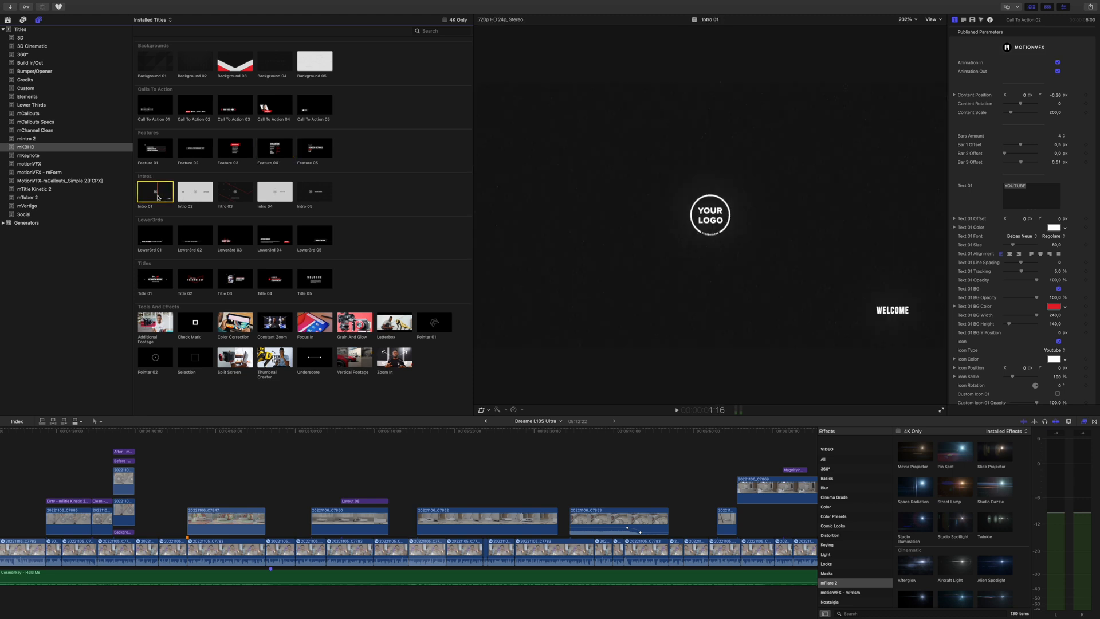
{"action": "left_click", "coordinate": [194, 231]}
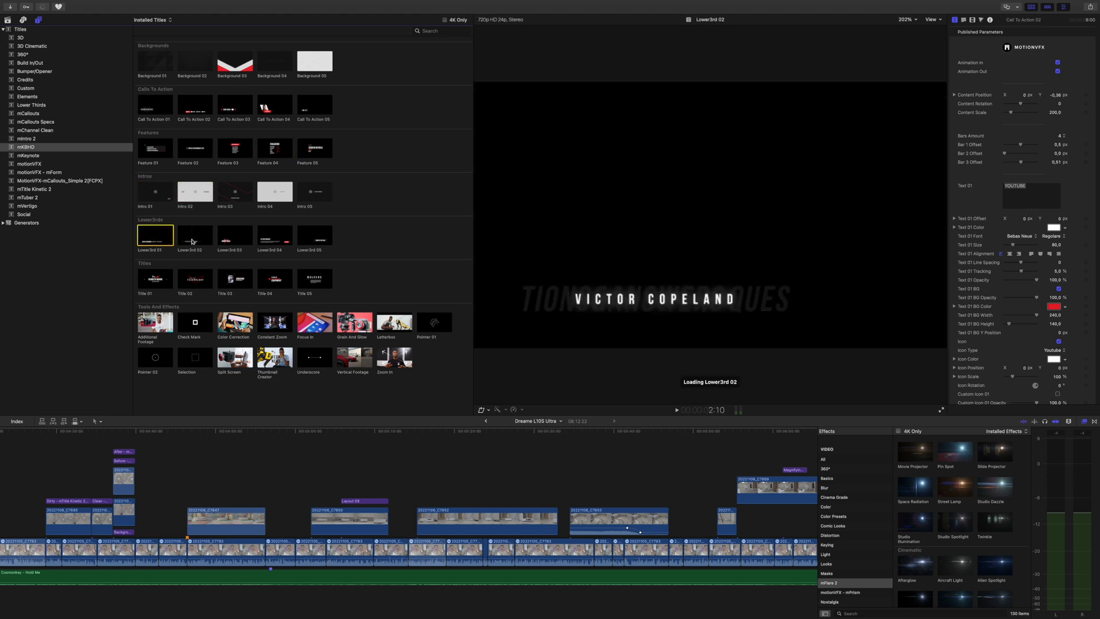
{"action": "left_click", "coordinate": [154, 279]}
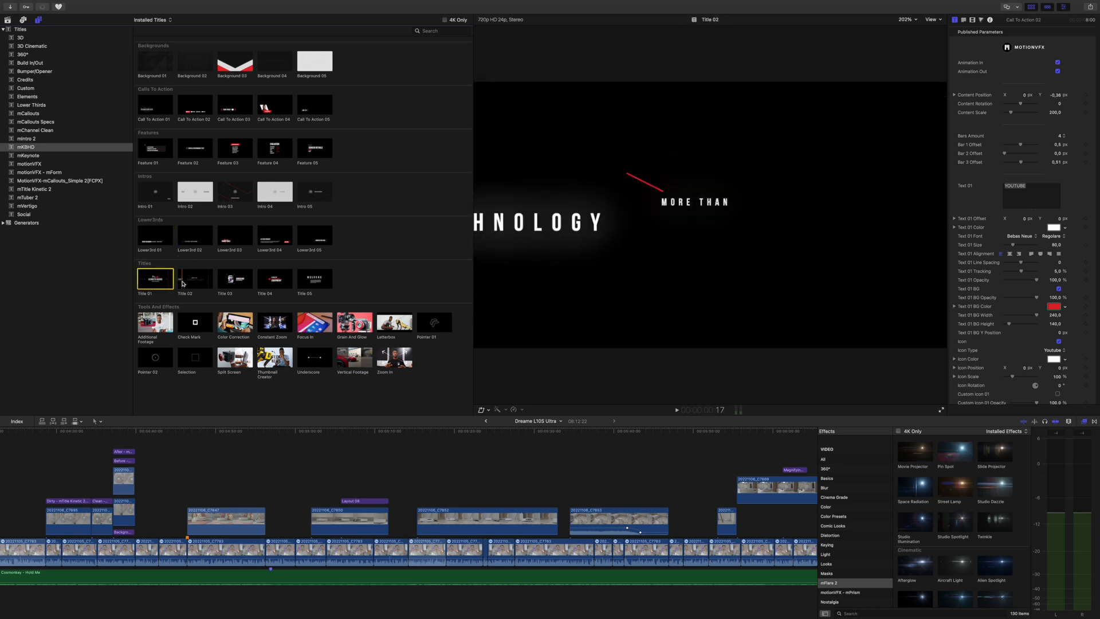
{"action": "left_click", "coordinate": [195, 278]}
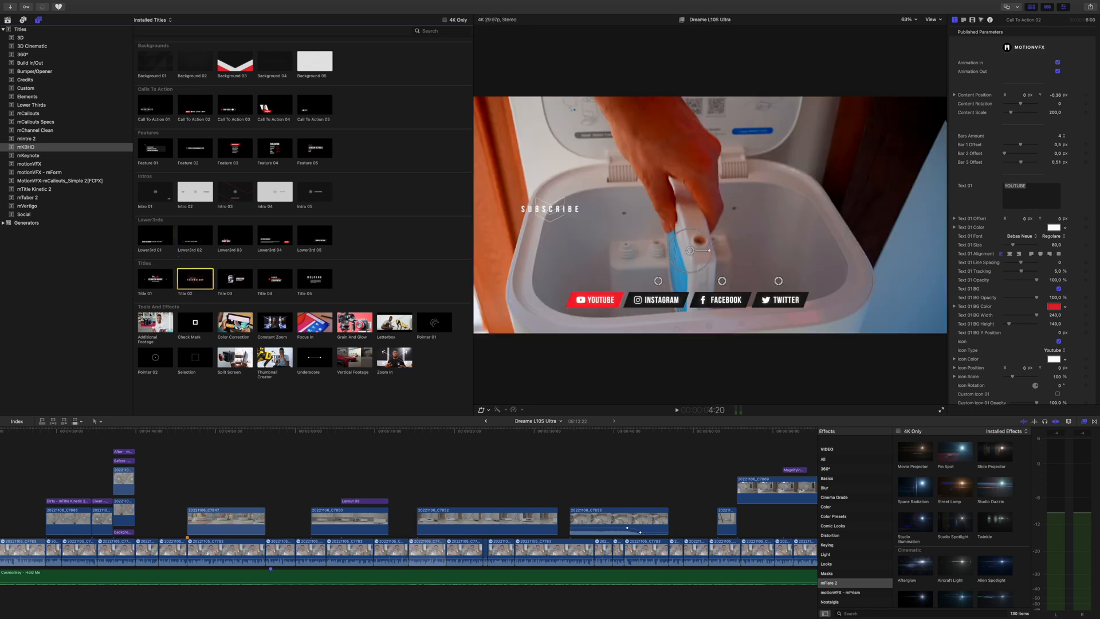
{"action": "mouse_move", "coordinate": [178, 311]}
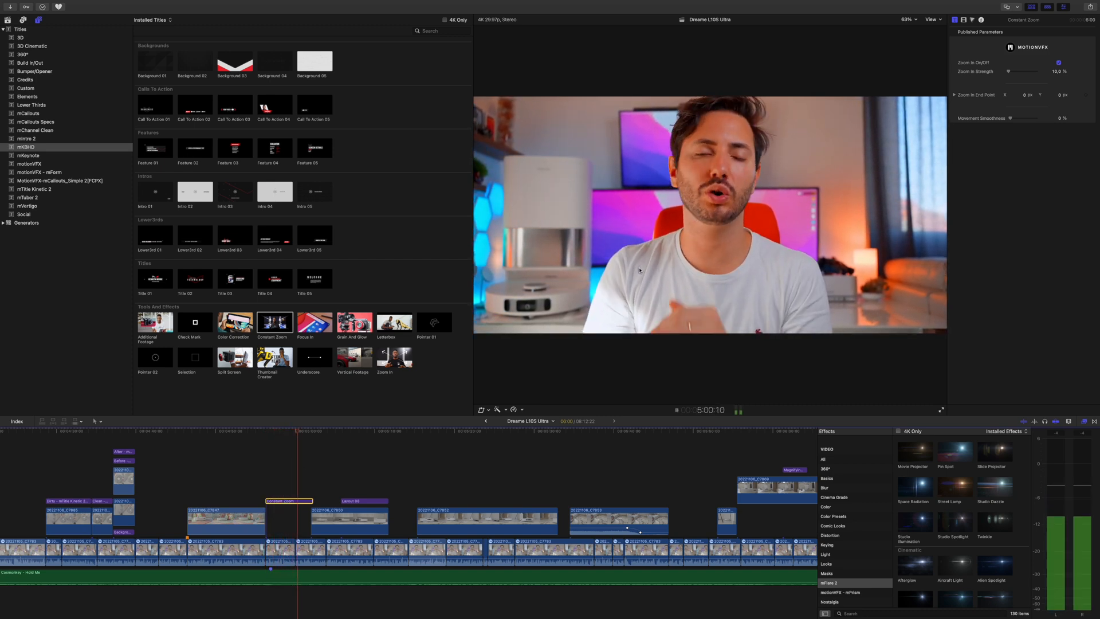
- Add the 2.39 Letterbox element over the robot vacuum shot and review it
{"action": "left_click", "coordinate": [675, 409]}
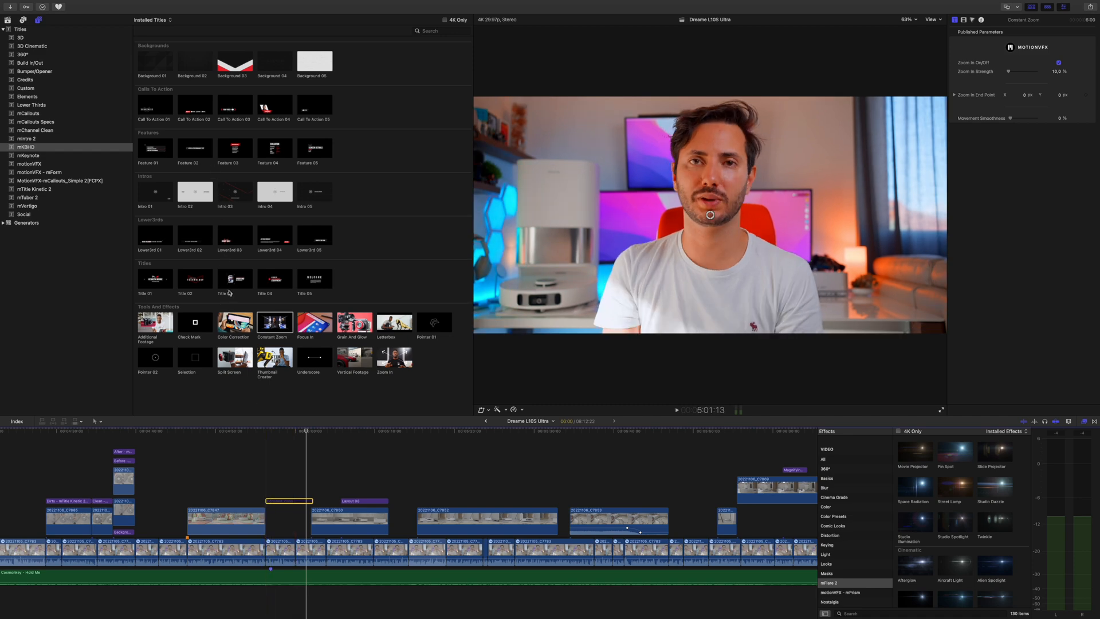
{"action": "left_click", "coordinate": [315, 322]}
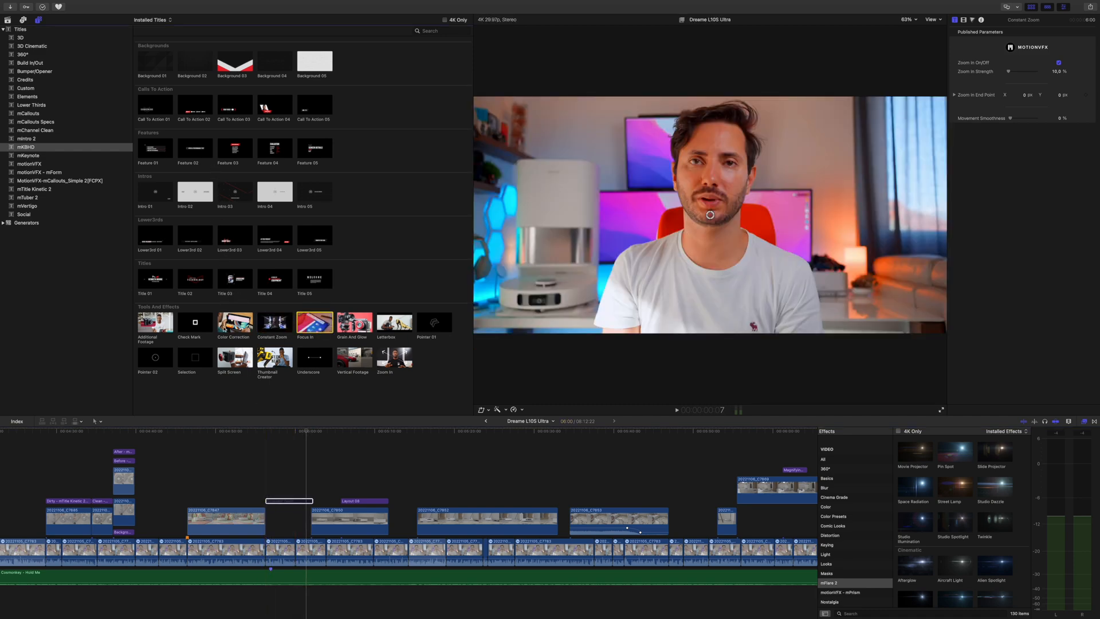
{"action": "left_click", "coordinate": [394, 322]}
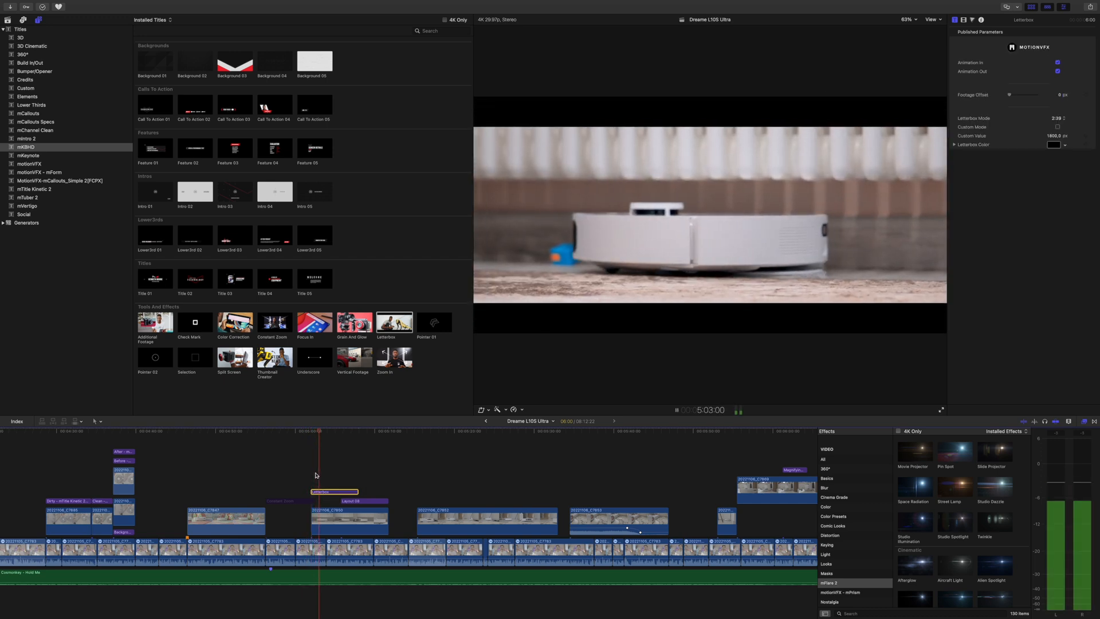
{"action": "left_click", "coordinate": [671, 410]}
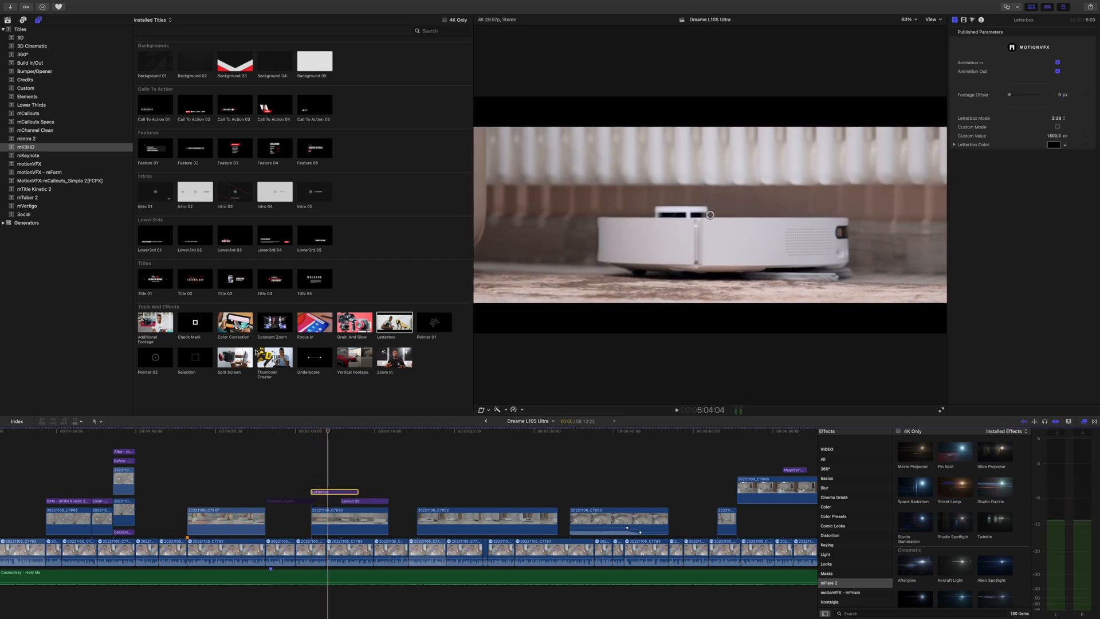
{"action": "left_click", "coordinate": [275, 355]}
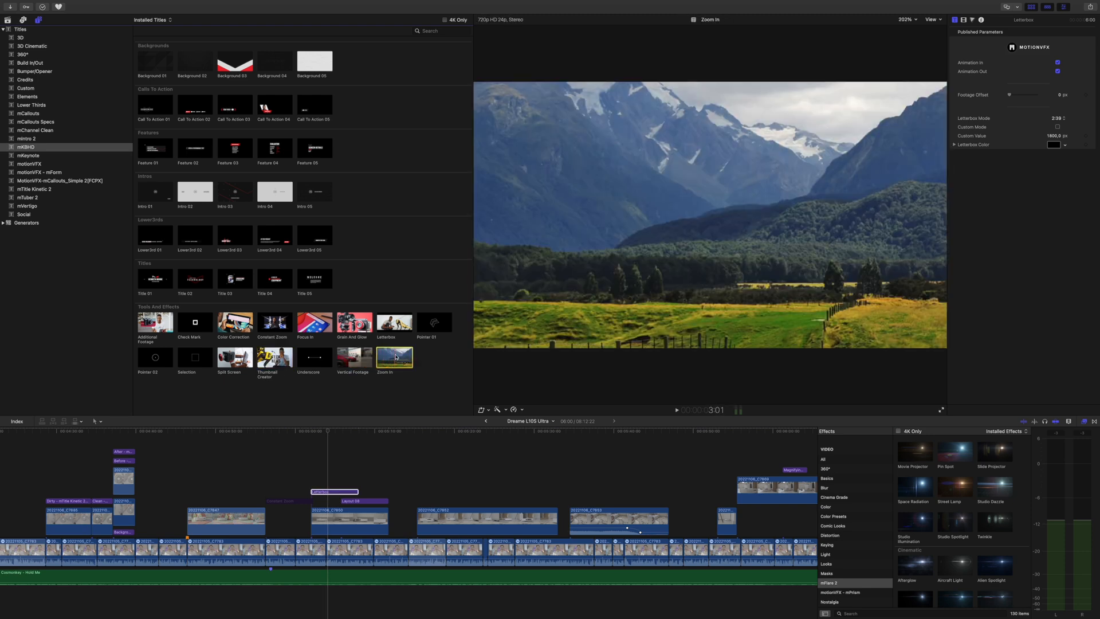
- Add the Zoom In effect above the talking-head clip and centre its punch-in on the face
{"action": "left_click", "coordinate": [154, 358]}
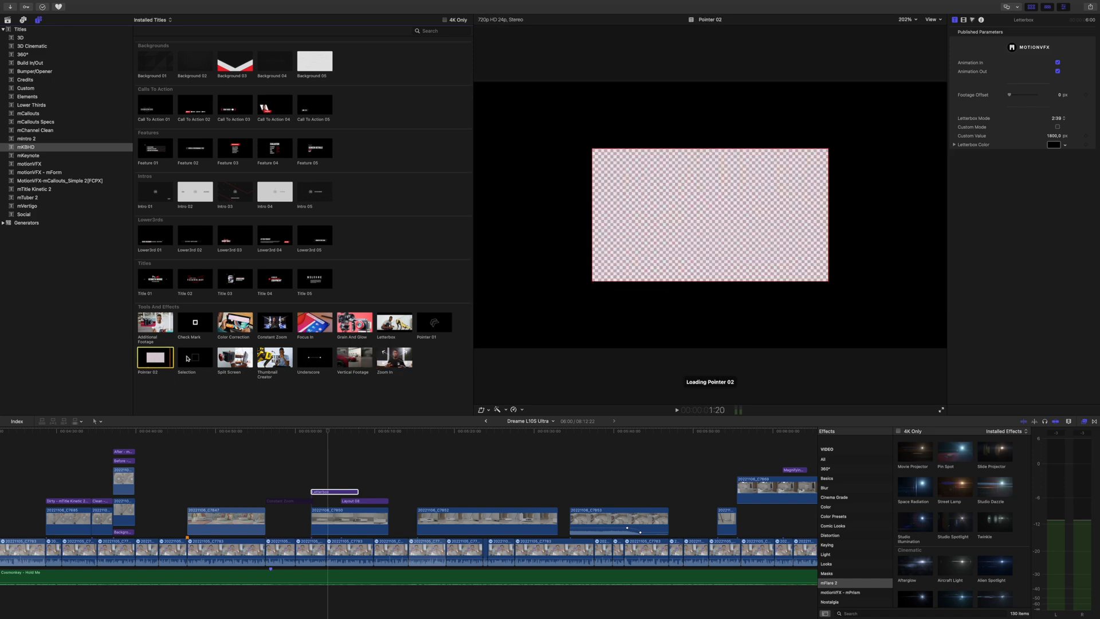
{"action": "left_click", "coordinate": [394, 356]}
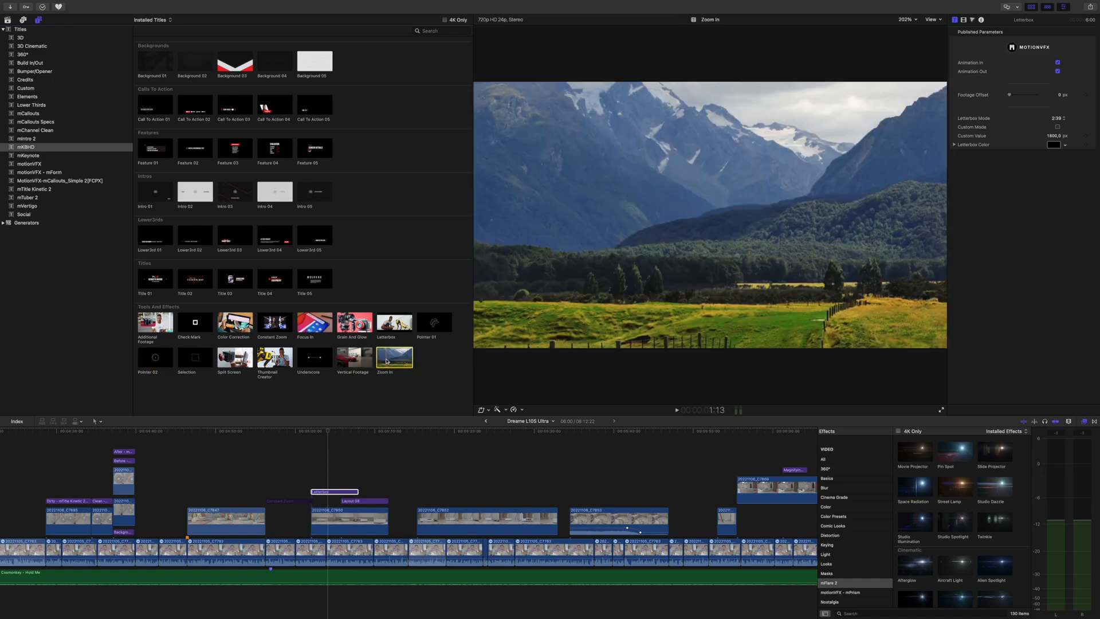
{"action": "left_click", "coordinate": [330, 431]}
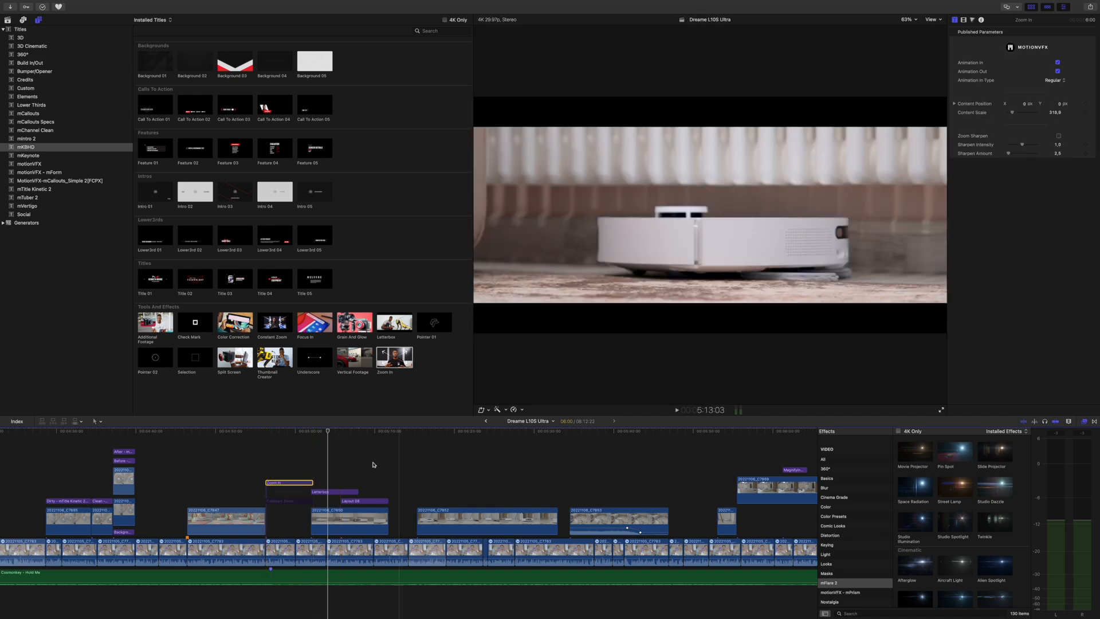
{"action": "left_click", "coordinate": [676, 409]}
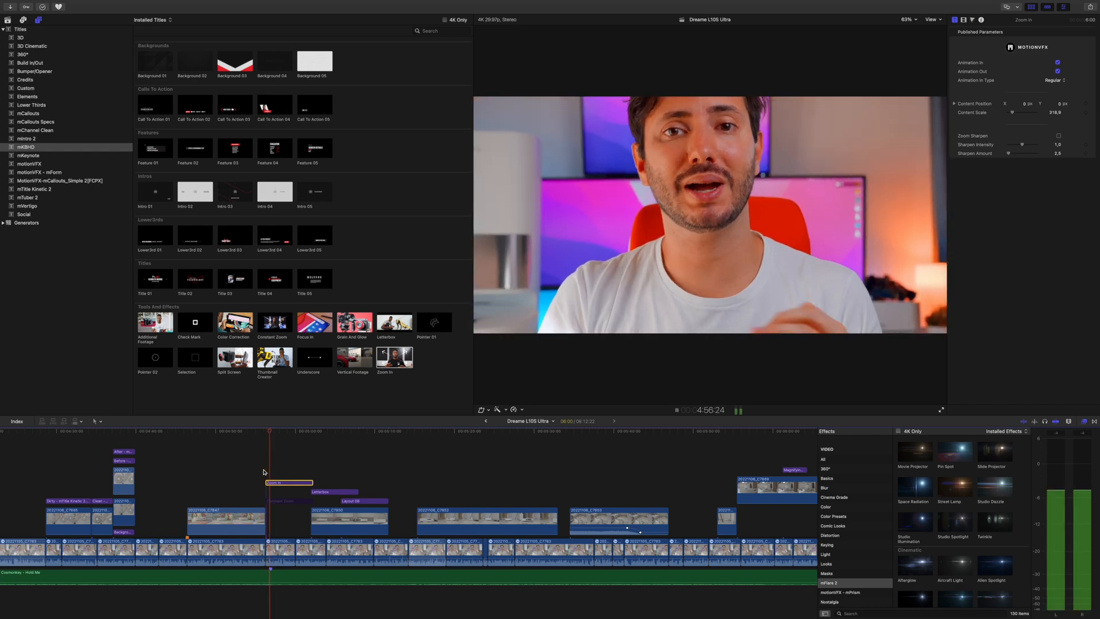
{"action": "left_click", "coordinate": [672, 410]}
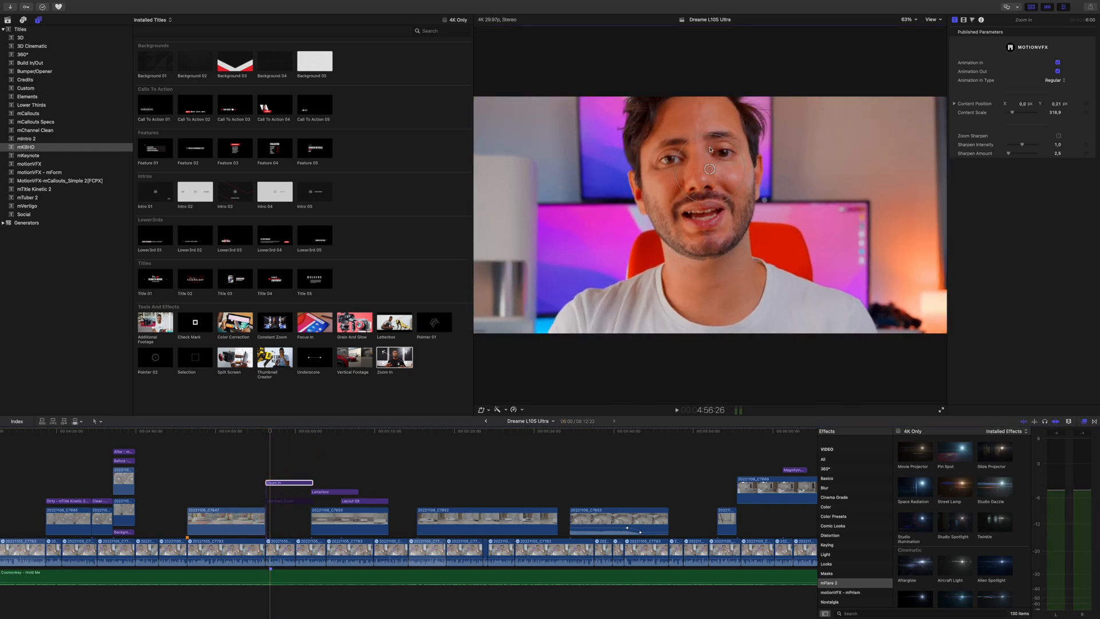
{"action": "left_click", "coordinate": [269, 430]}
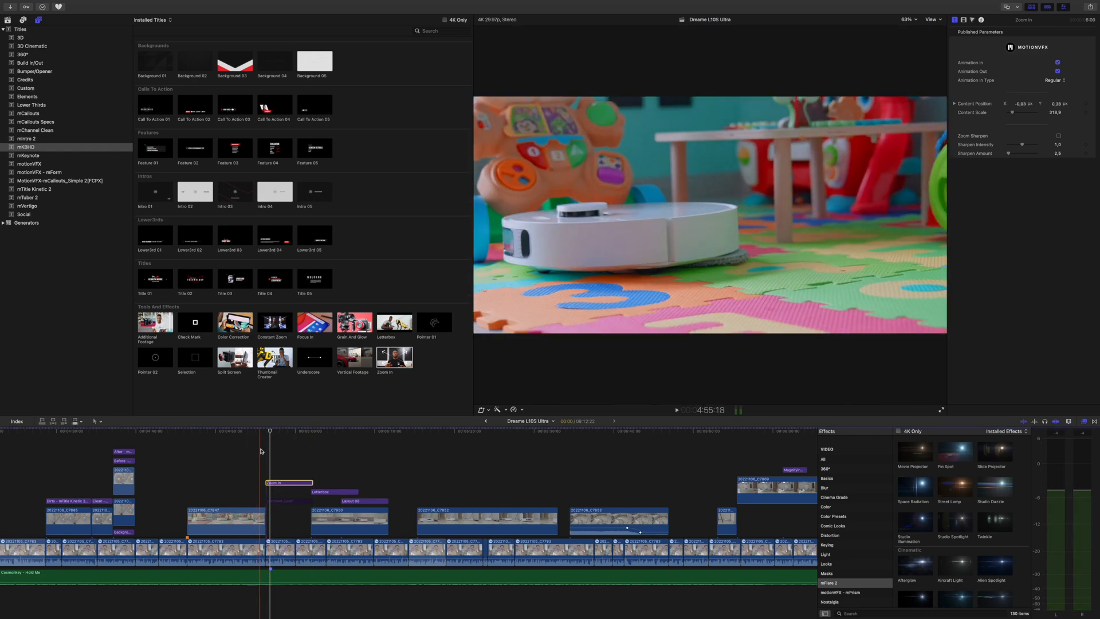